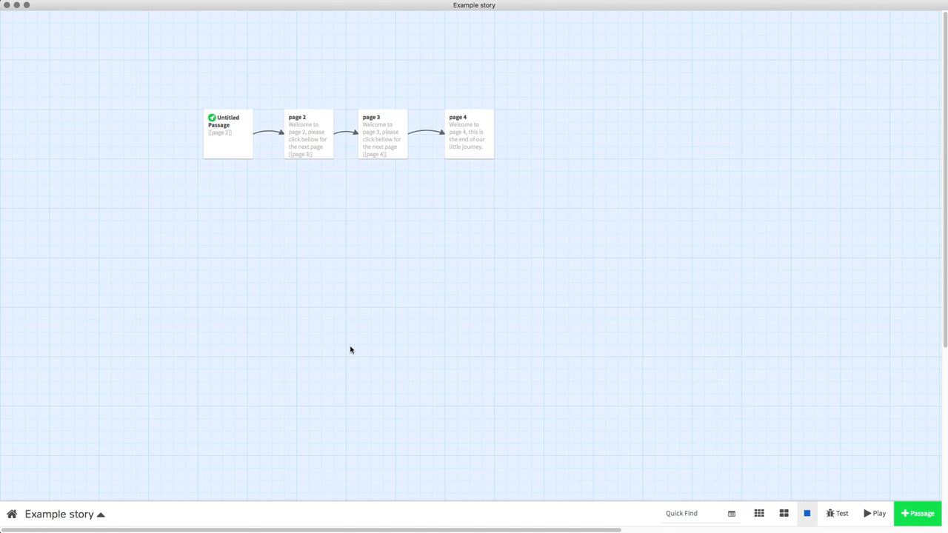
{"action": "mouse_move", "coordinate": [452, 343]}
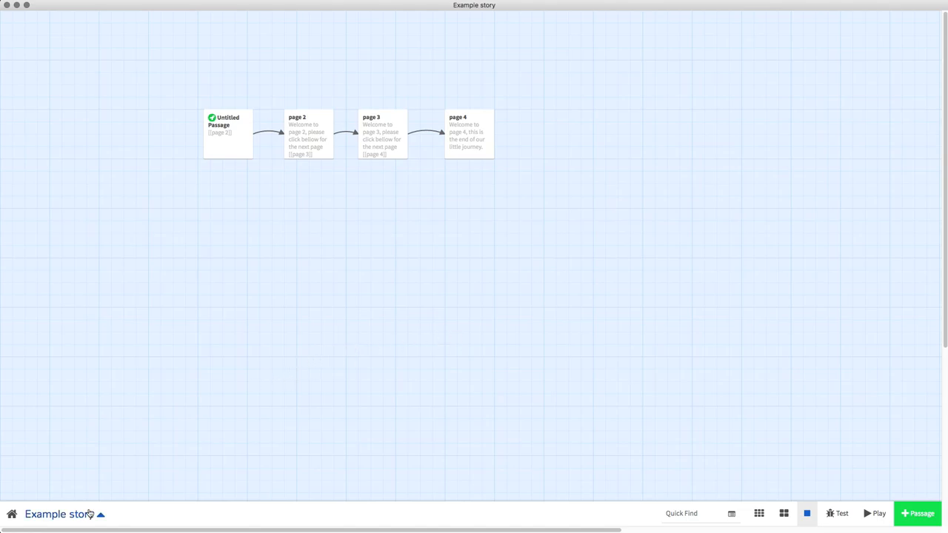
- Select the old background address in the story stylesheet, then view the winter image results
{"action": "left_click", "coordinate": [64, 514]}
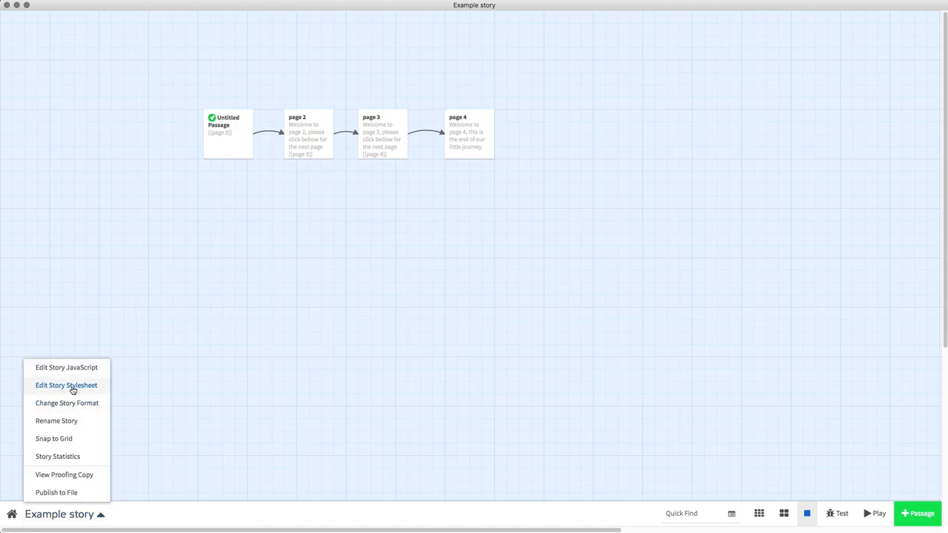
{"action": "left_click", "coordinate": [66, 385]}
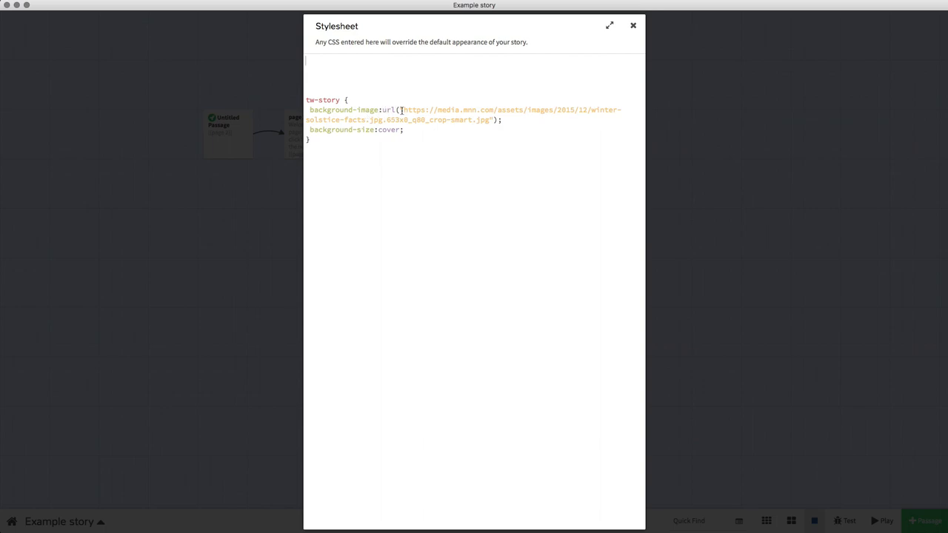
{"action": "left_click_drag", "start_coordinate": [402, 109], "coordinate": [472, 120]}
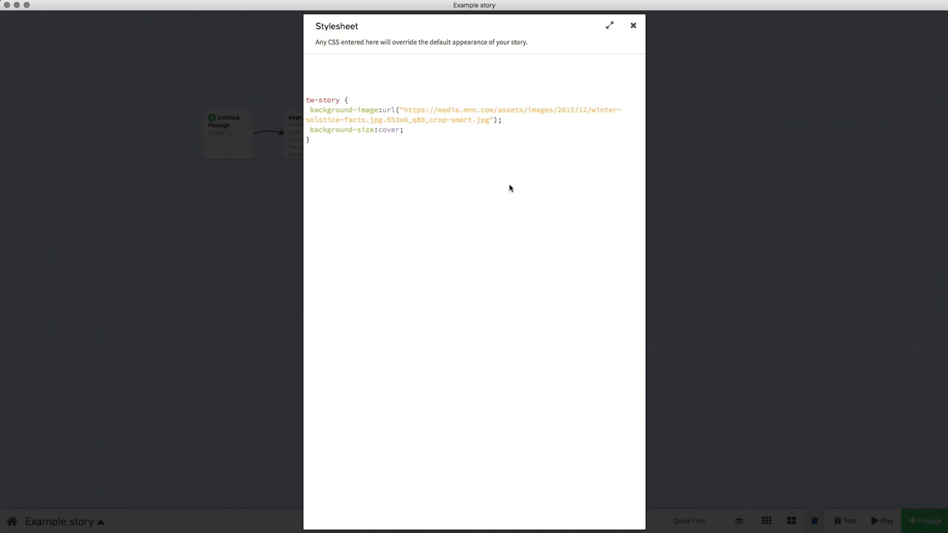
{"action": "mouse_move", "coordinate": [514, 186]}
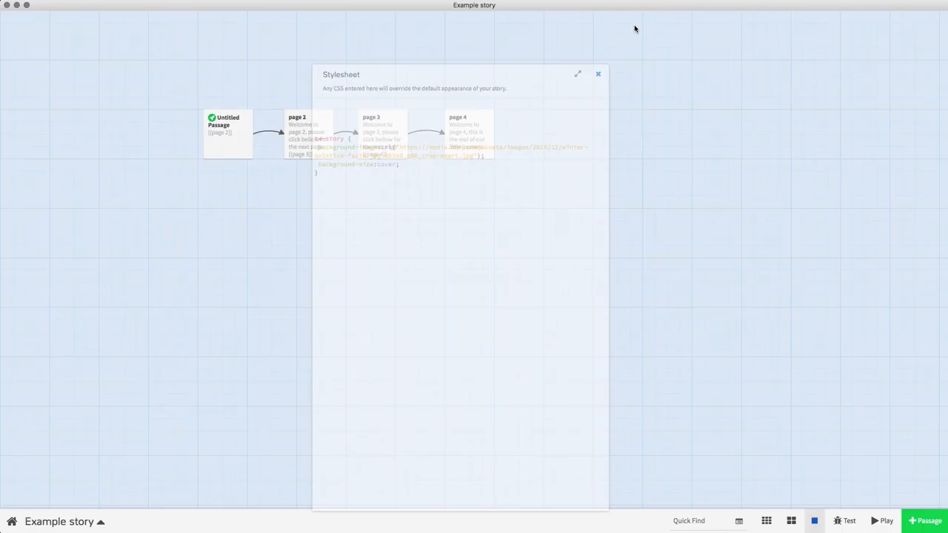
{"action": "left_click", "coordinate": [598, 74]}
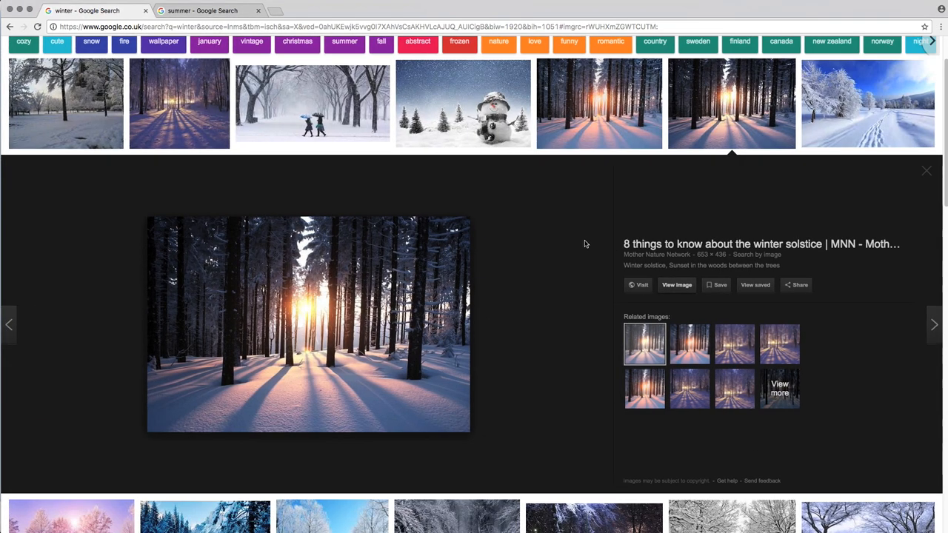
{"action": "mouse_move", "coordinate": [928, 175]}
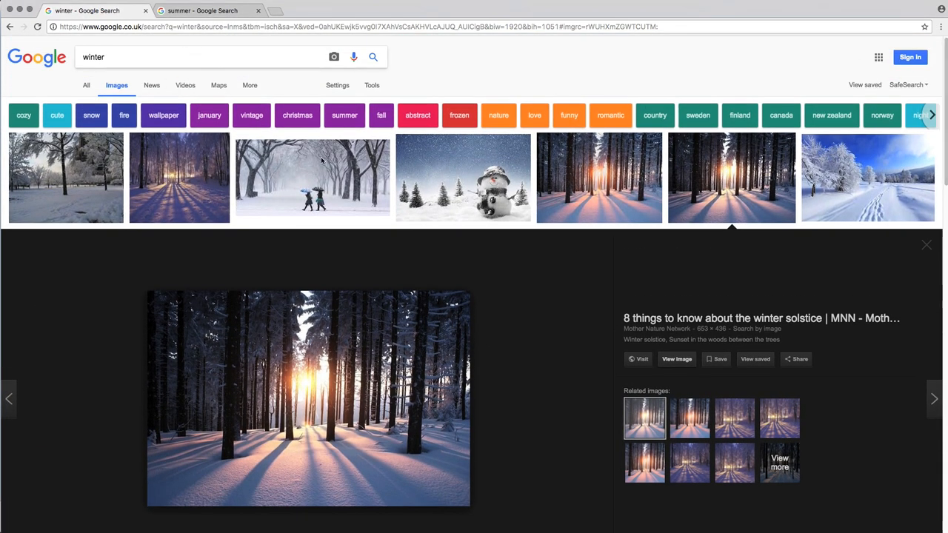
{"action": "mouse_move", "coordinate": [370, 261]}
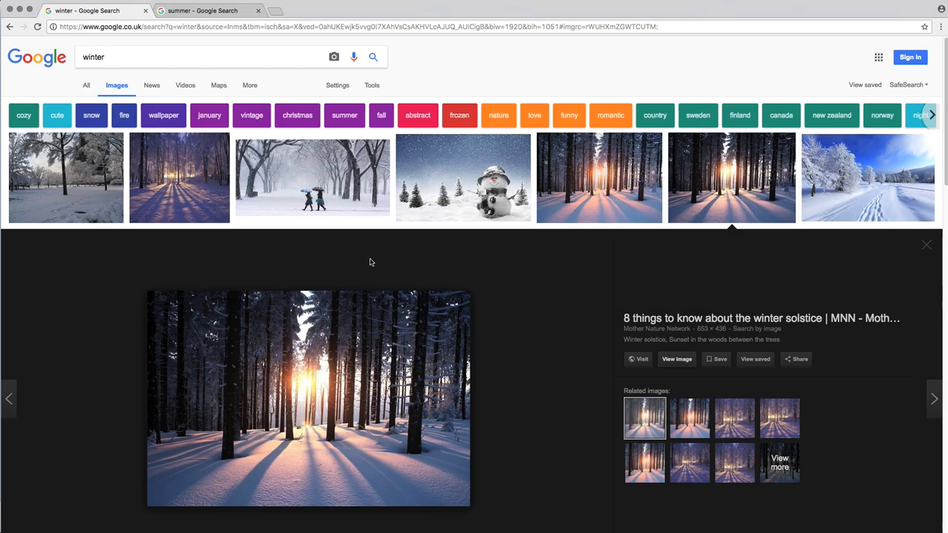
{"action": "mouse_move", "coordinate": [312, 178]}
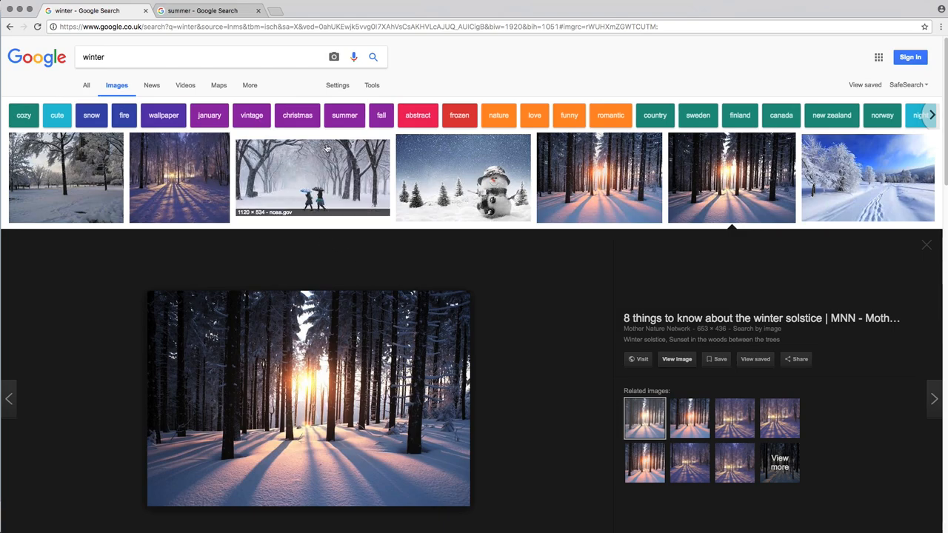
{"action": "mouse_move", "coordinate": [657, 201]}
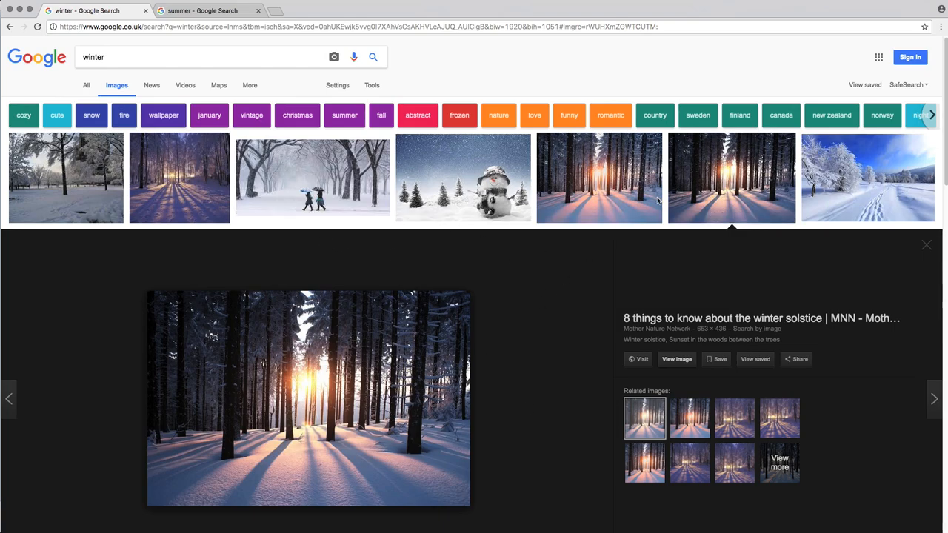
{"action": "mouse_move", "coordinate": [421, 338]}
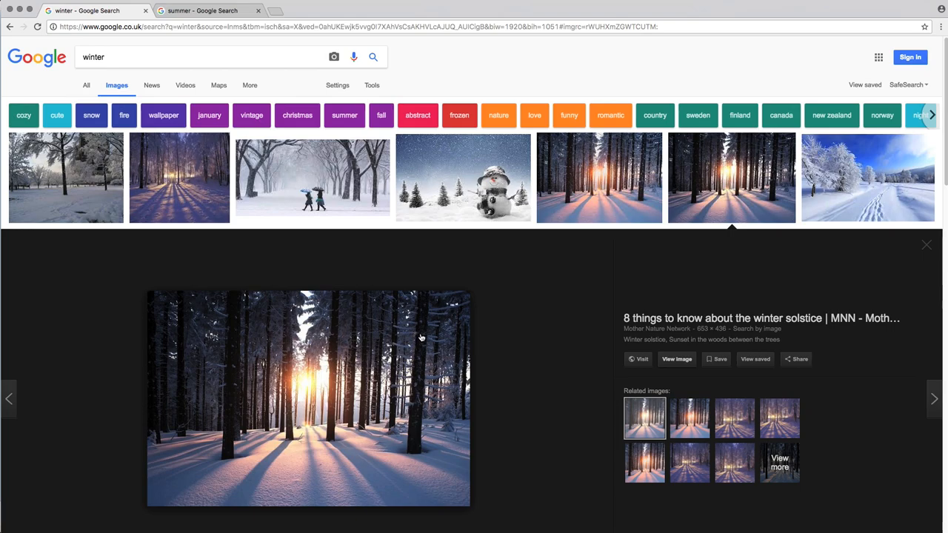
{"action": "mouse_move", "coordinate": [366, 375]}
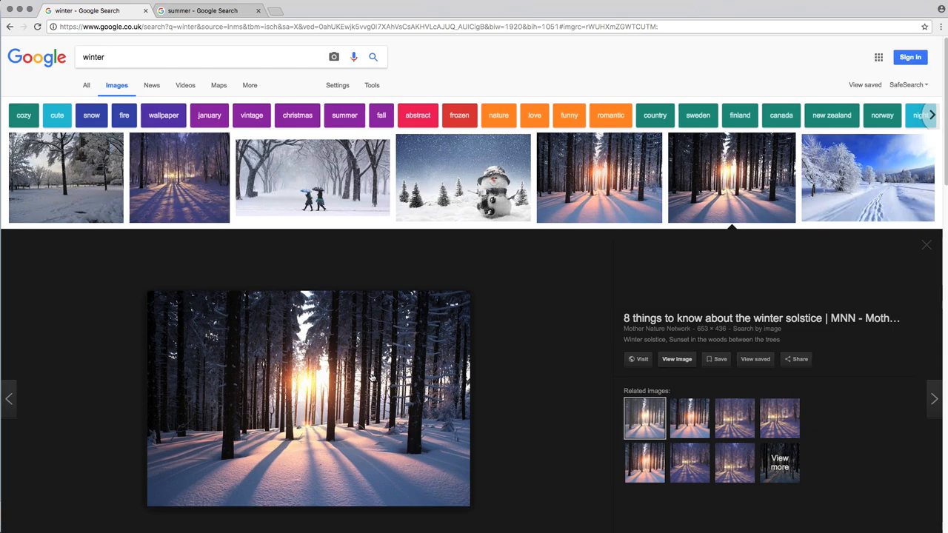
{"action": "mouse_move", "coordinate": [391, 371]}
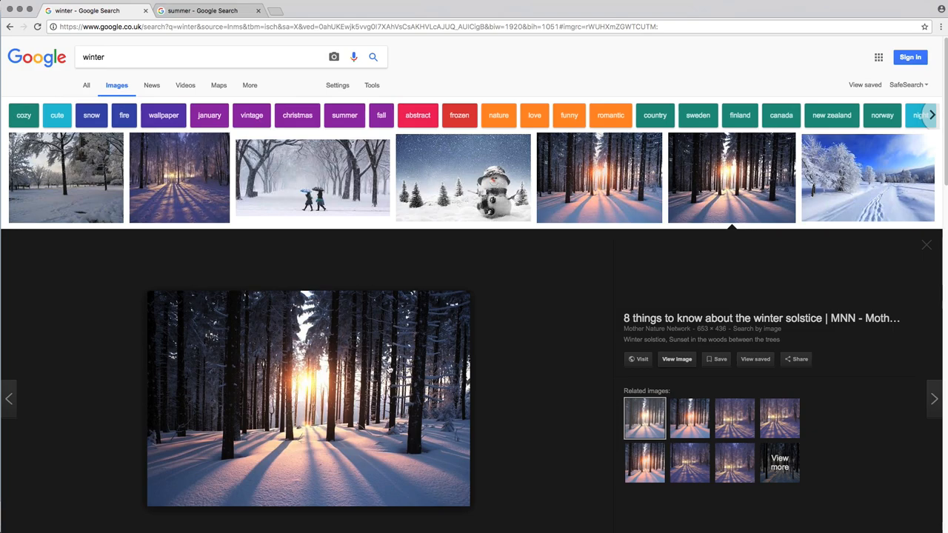
{"action": "mouse_move", "coordinate": [482, 320]}
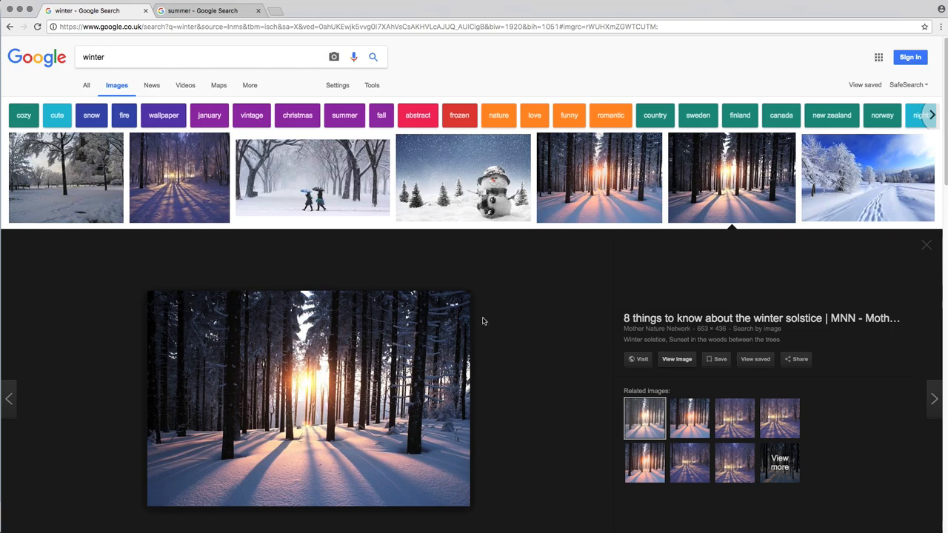
{"action": "mouse_move", "coordinate": [464, 324]}
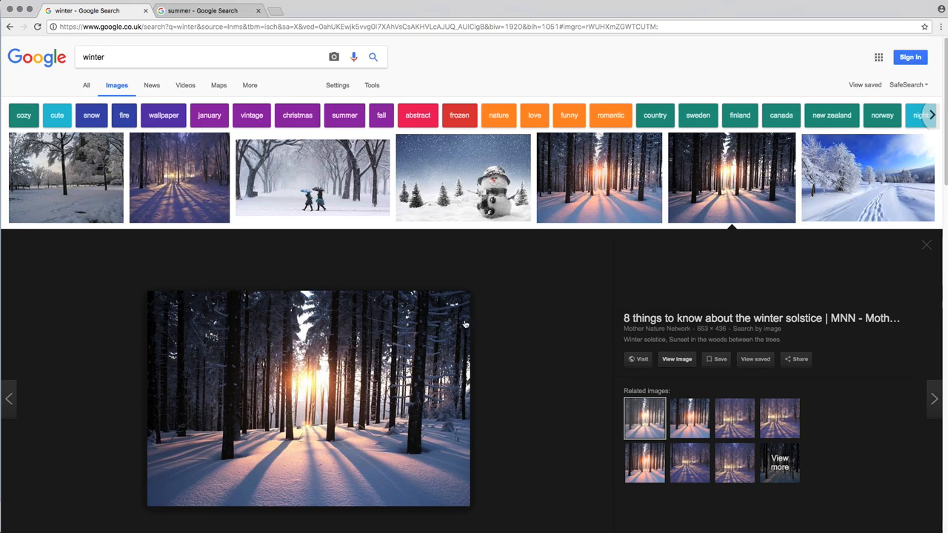
{"action": "mouse_move", "coordinate": [511, 319]}
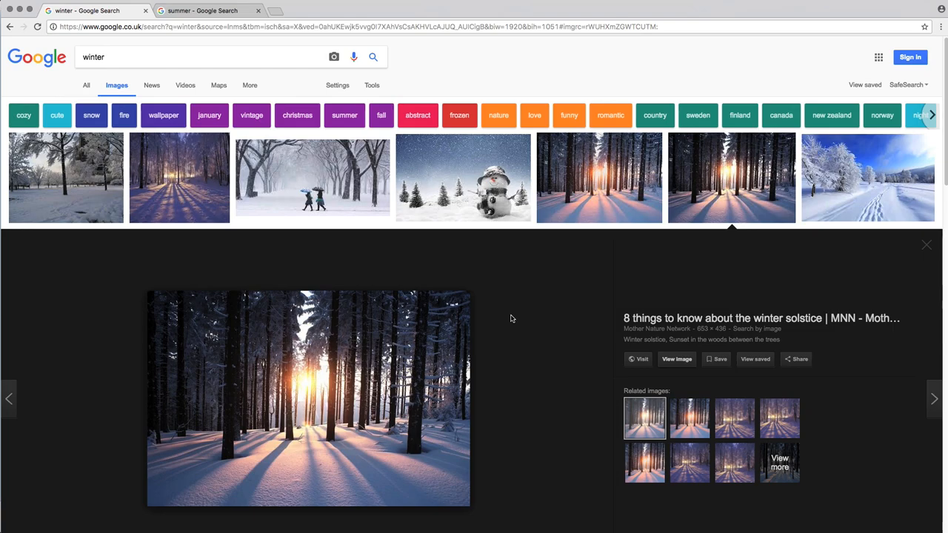
{"action": "mouse_move", "coordinate": [510, 318]}
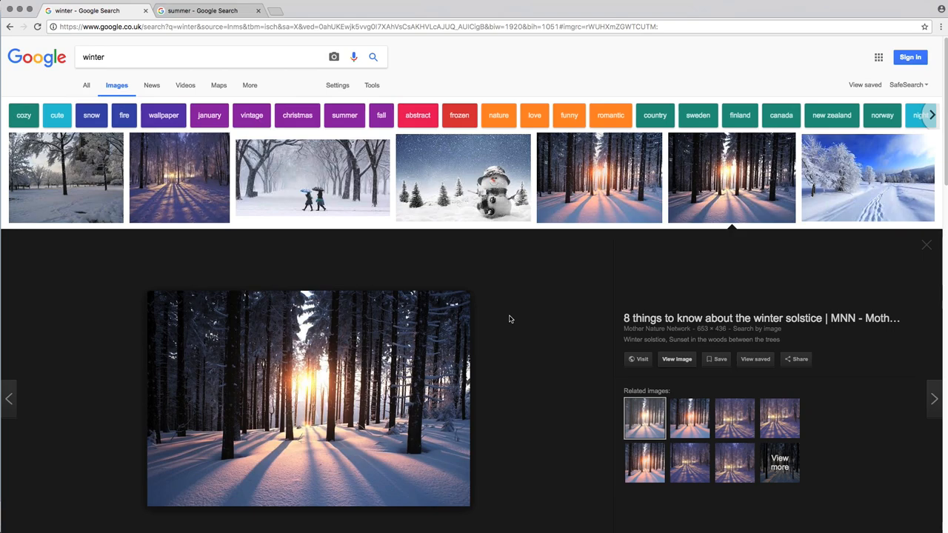
{"action": "mouse_move", "coordinate": [511, 319]}
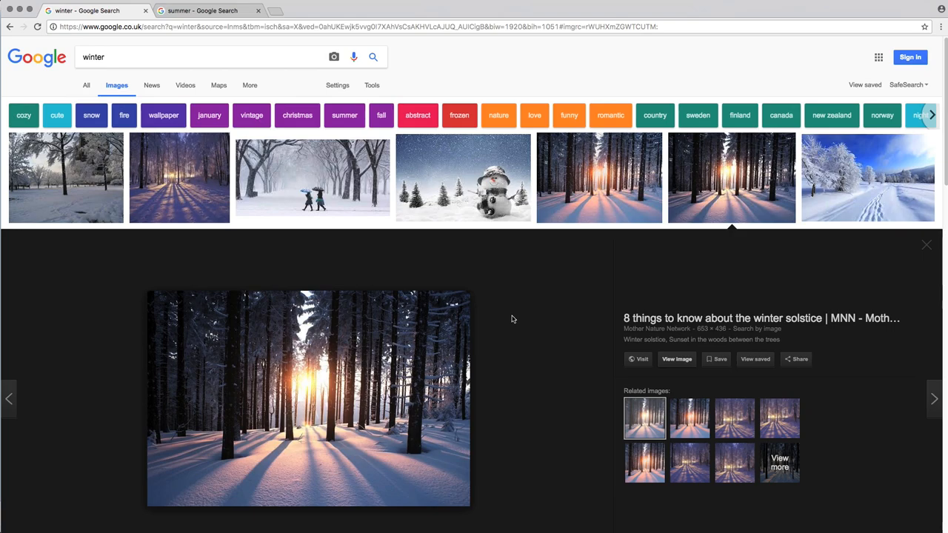
{"action": "mouse_move", "coordinate": [526, 311]}
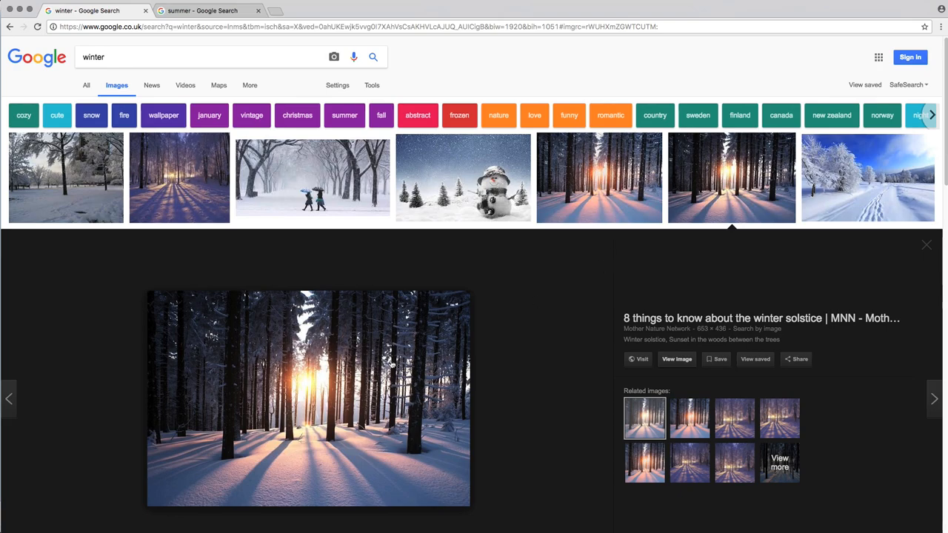
{"action": "mouse_move", "coordinate": [180, 178]}
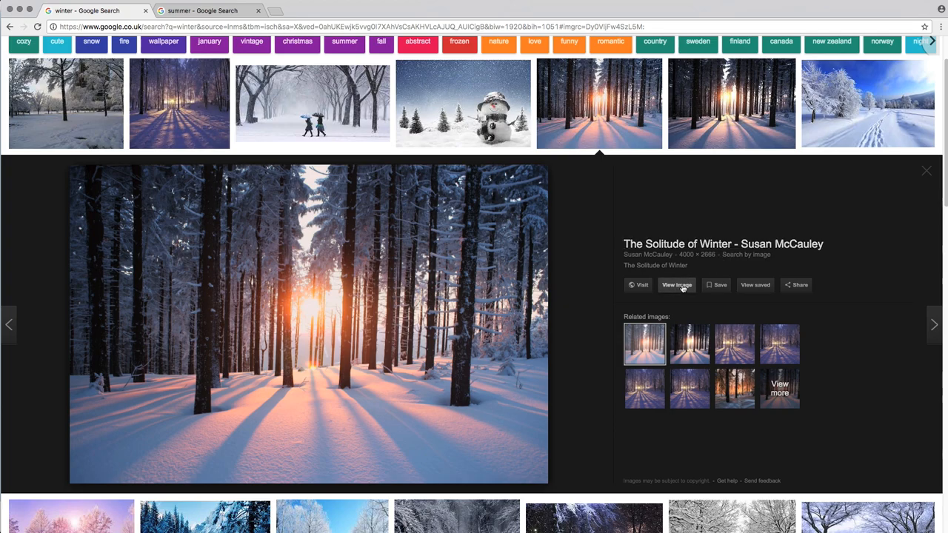
- Open the snowy forest photo at full size and copy its web address
{"action": "left_click", "coordinate": [676, 285]}
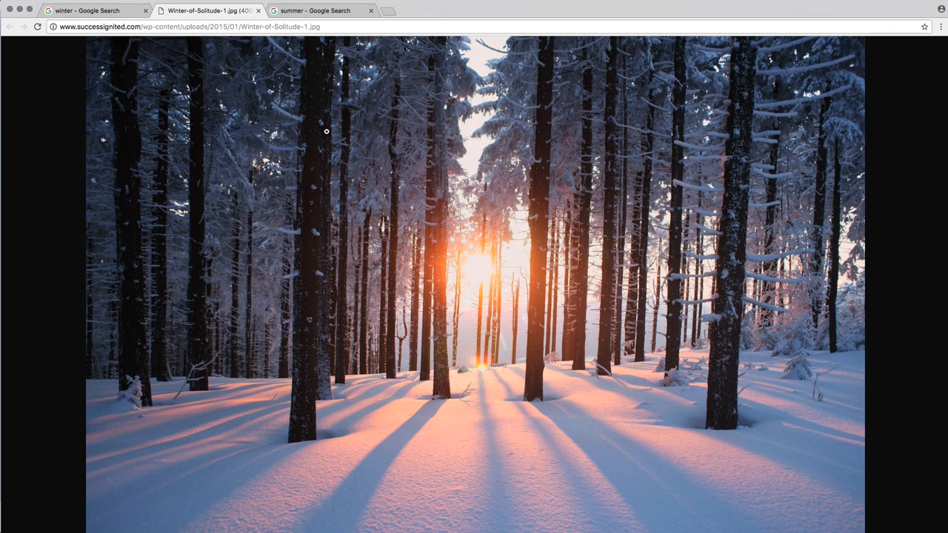
{"action": "mouse_move", "coordinate": [393, 80]}
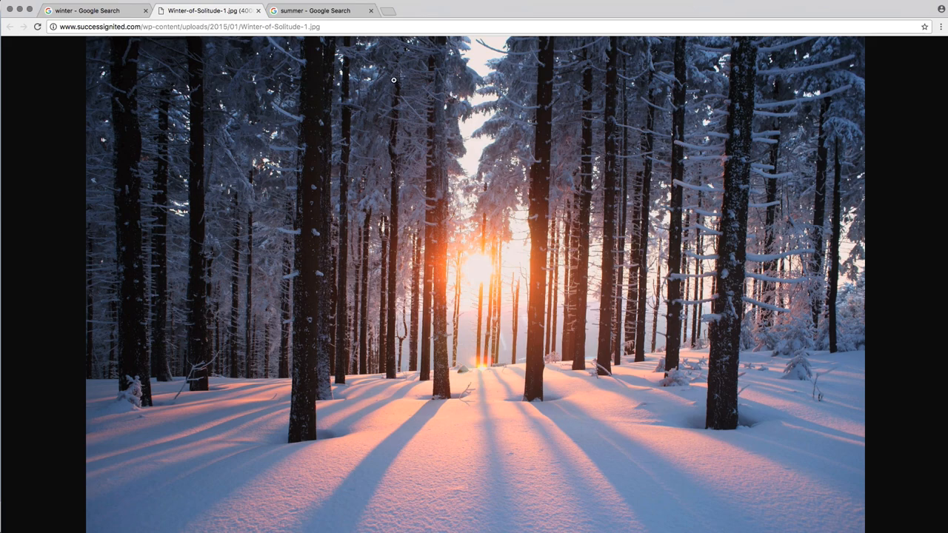
{"action": "mouse_move", "coordinate": [586, 171]}
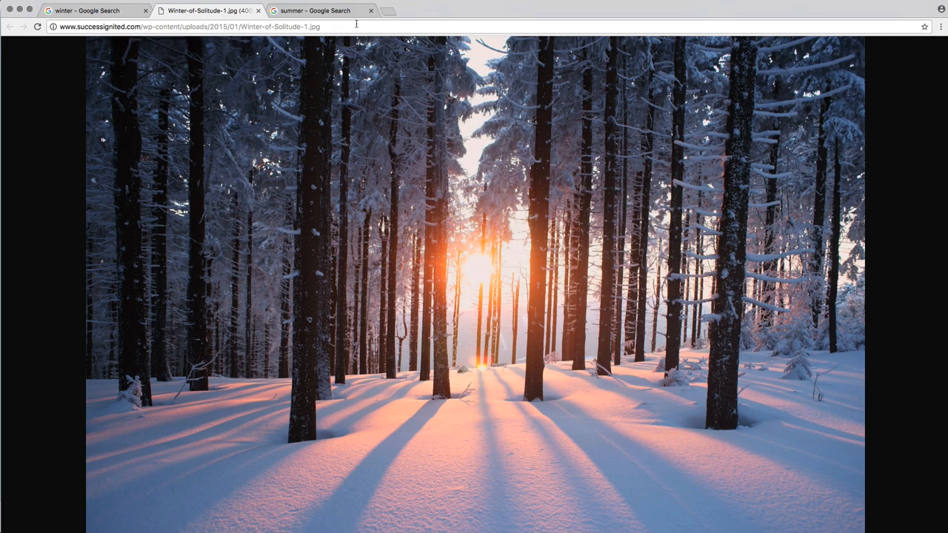
{"action": "left_click", "coordinate": [186, 27]}
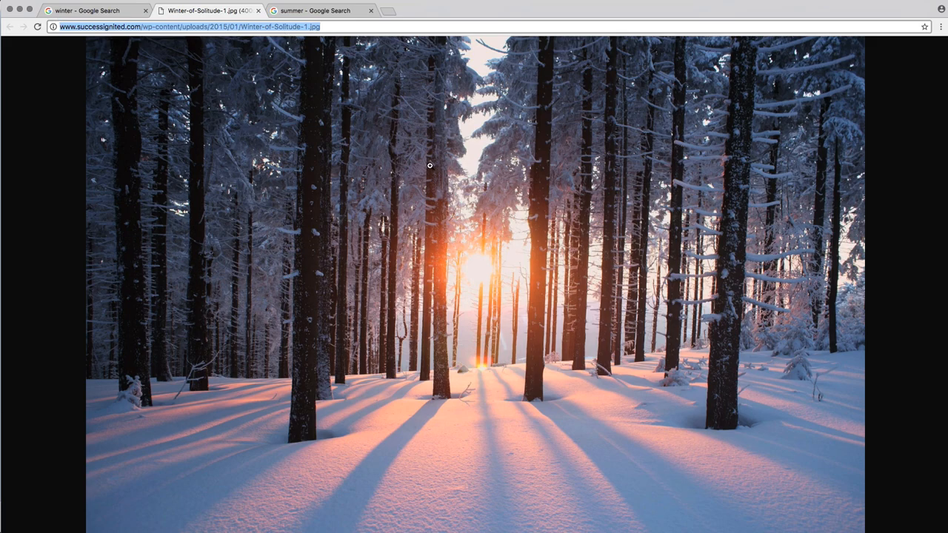
{"action": "mouse_move", "coordinate": [543, 280]}
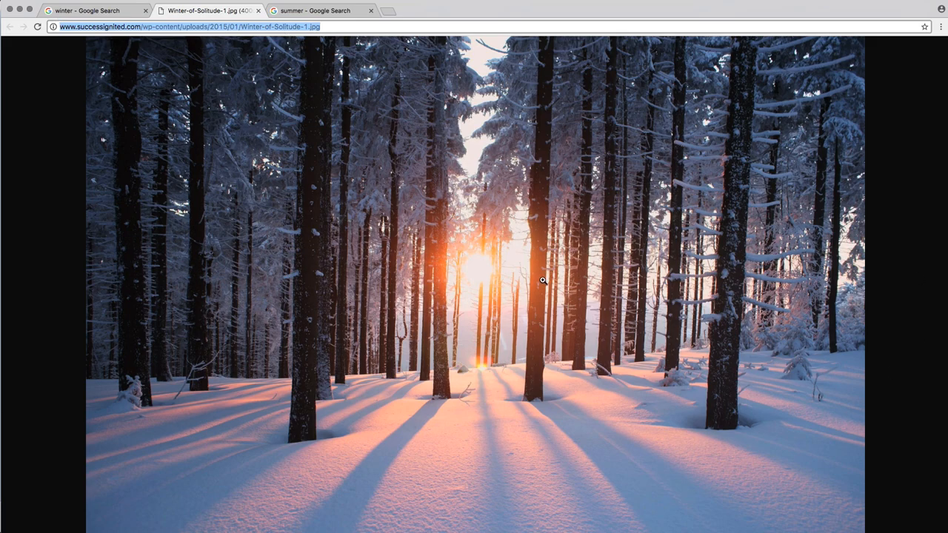
{"action": "mouse_move", "coordinate": [506, 275]}
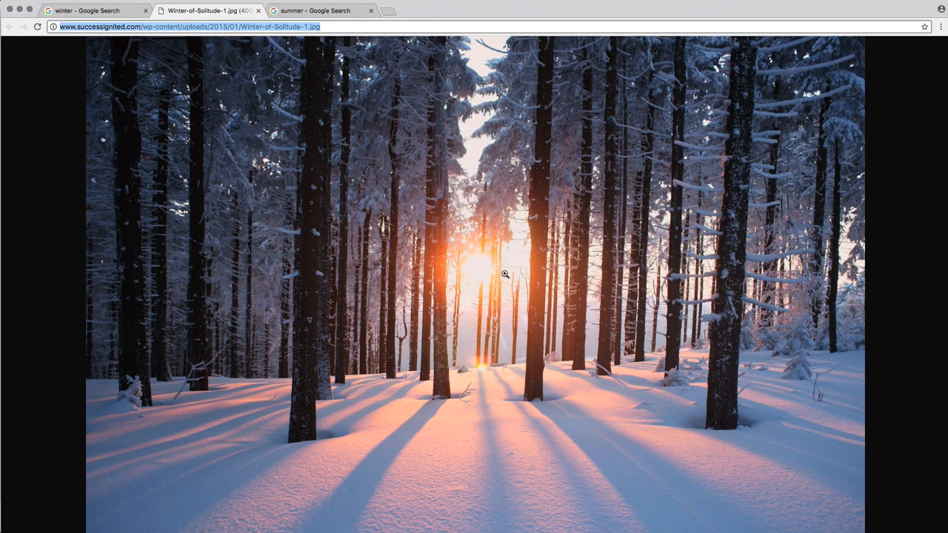
{"action": "mouse_move", "coordinate": [676, 79]}
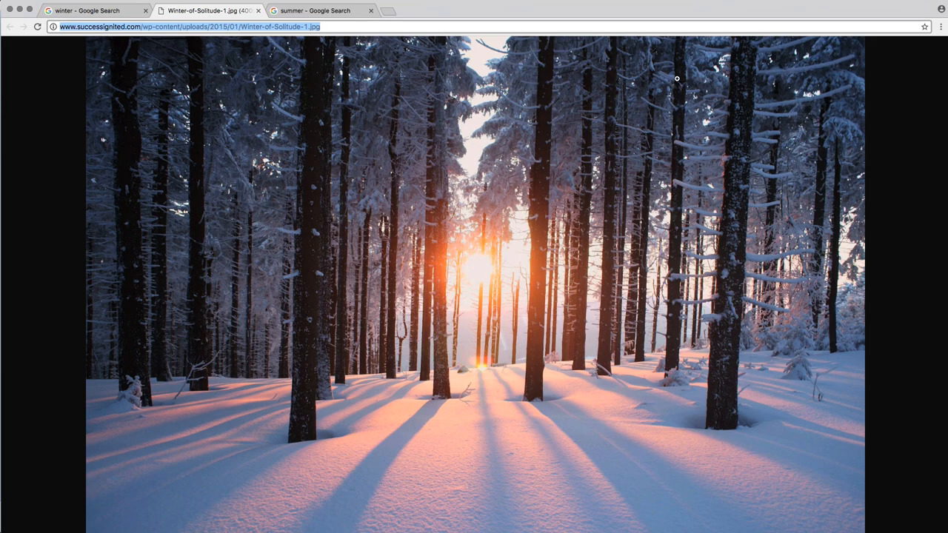
{"action": "left_click", "coordinate": [305, 26]}
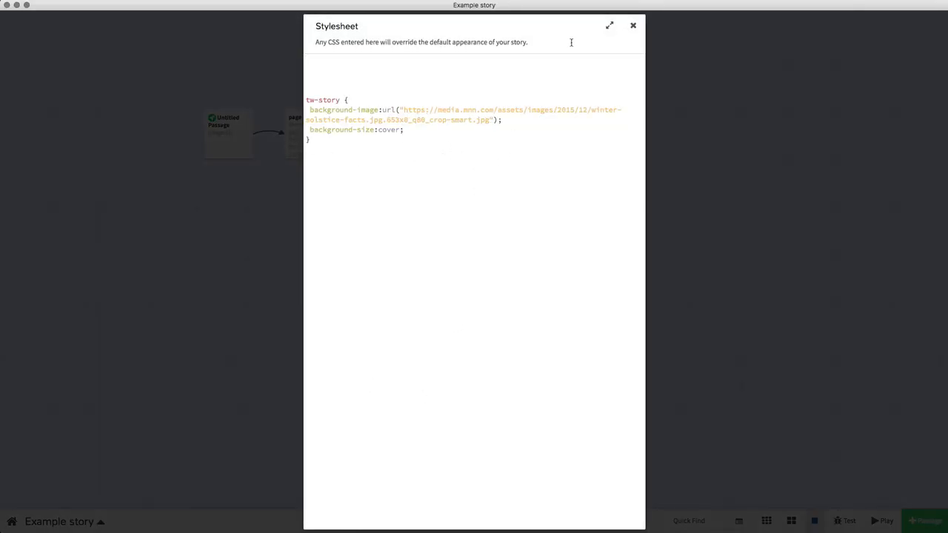
- Close the stylesheet, play the story, and follow the links from page 2 to page 4
{"action": "left_click", "coordinate": [633, 25]}
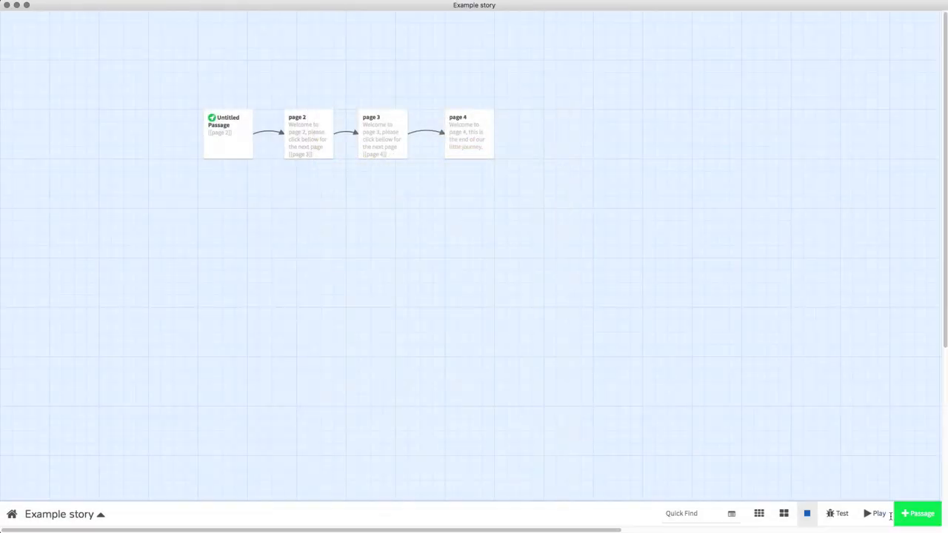
{"action": "left_click", "coordinate": [876, 513]}
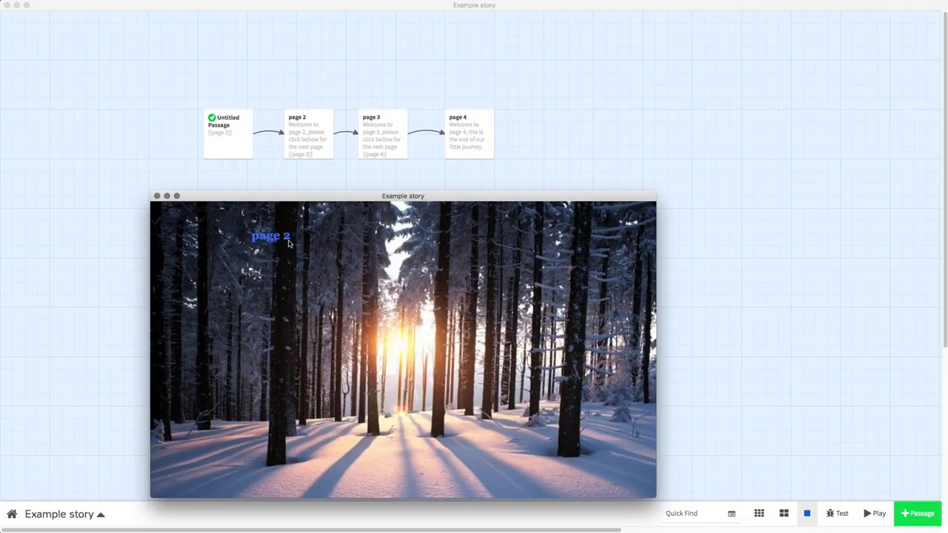
{"action": "left_click", "coordinate": [270, 236]}
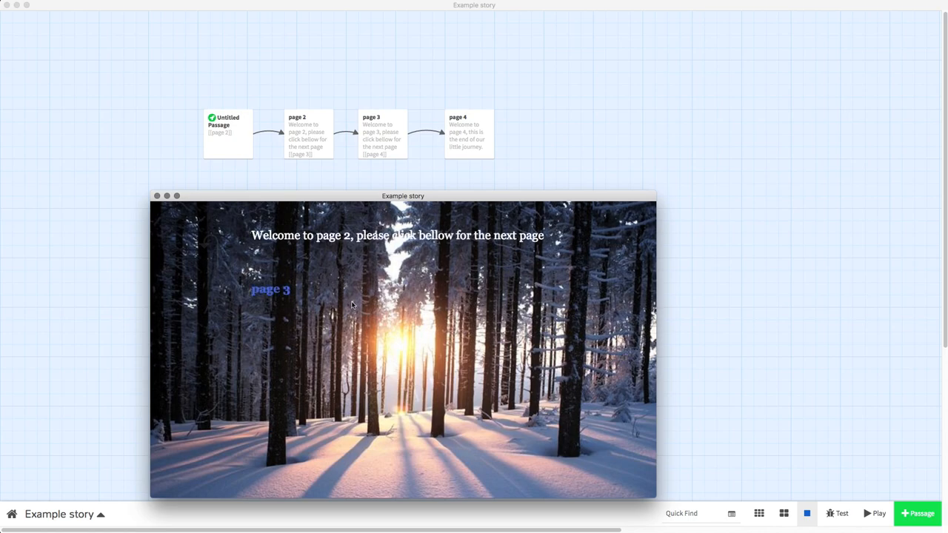
{"action": "left_click", "coordinate": [270, 289]}
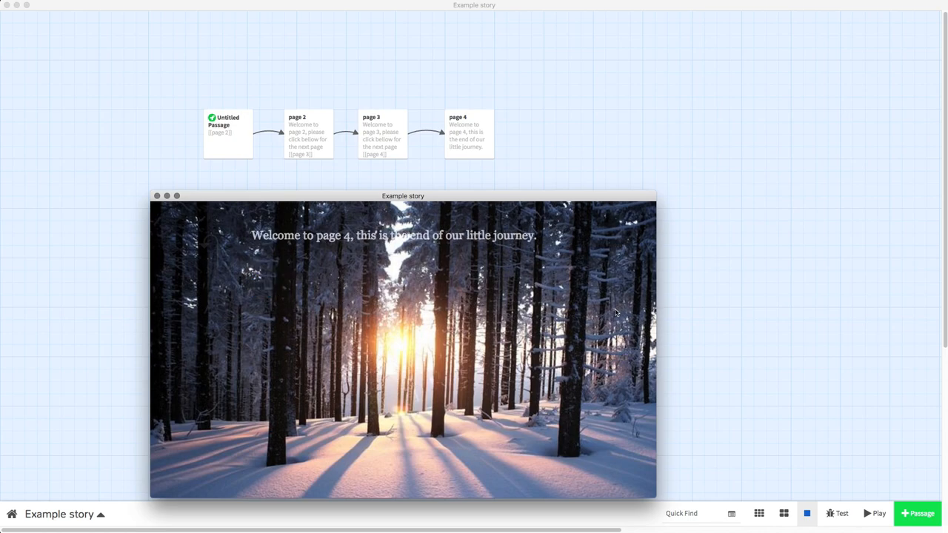
{"action": "mouse_move", "coordinate": [474, 322]}
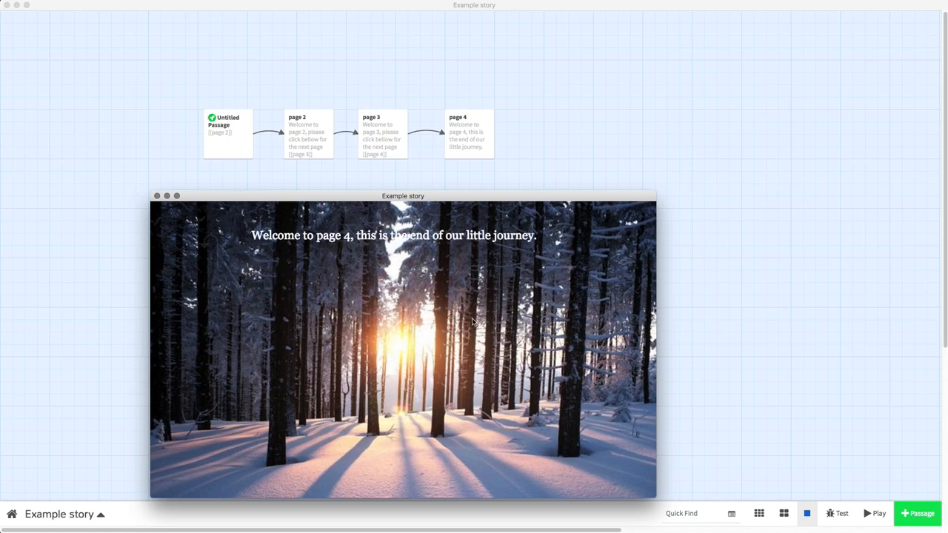
{"action": "mouse_move", "coordinate": [166, 167]}
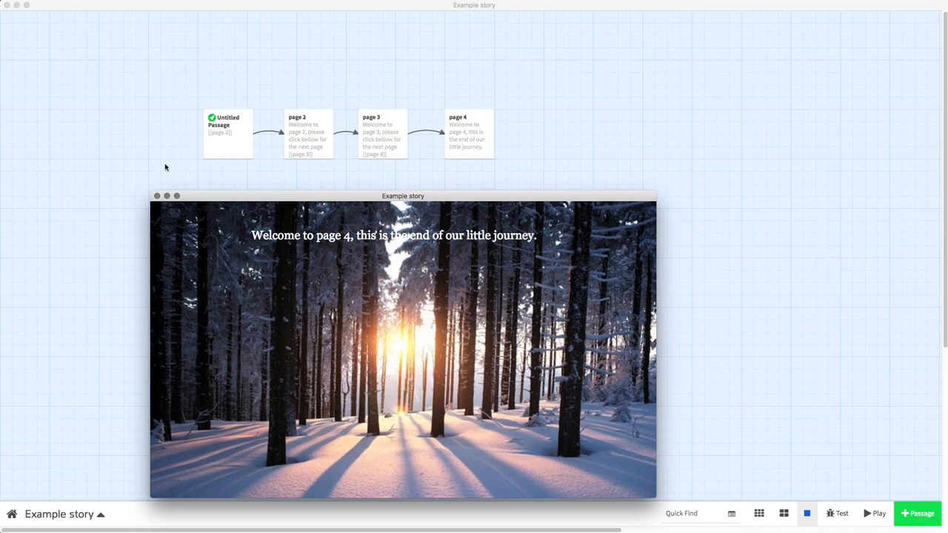
- Close the story preview and select the first passage, Untitled Passage
{"action": "left_click", "coordinate": [156, 196]}
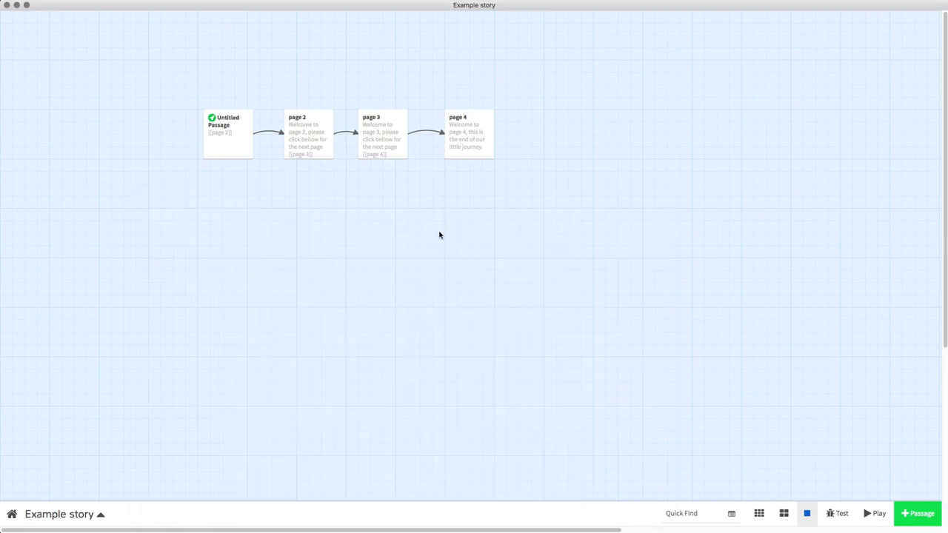
{"action": "mouse_move", "coordinate": [293, 200]}
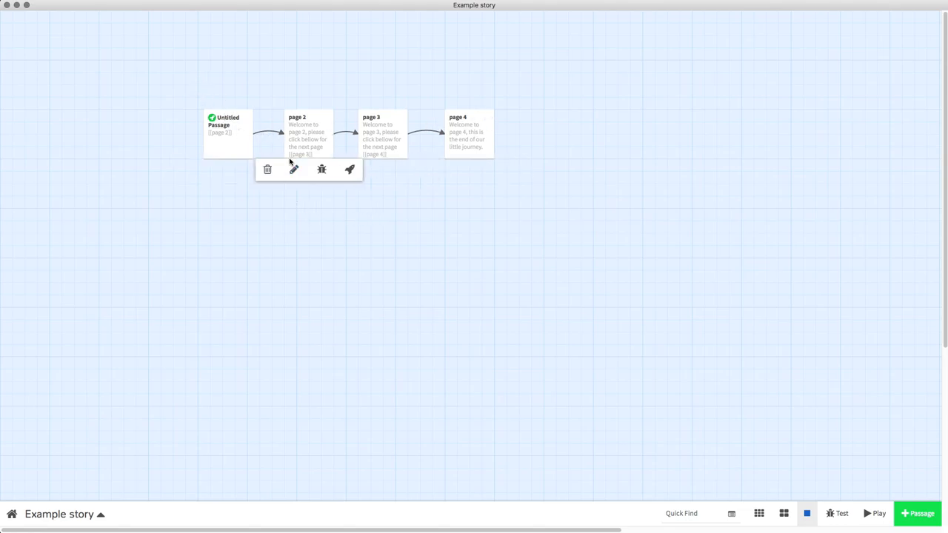
{"action": "left_click", "coordinate": [228, 133]}
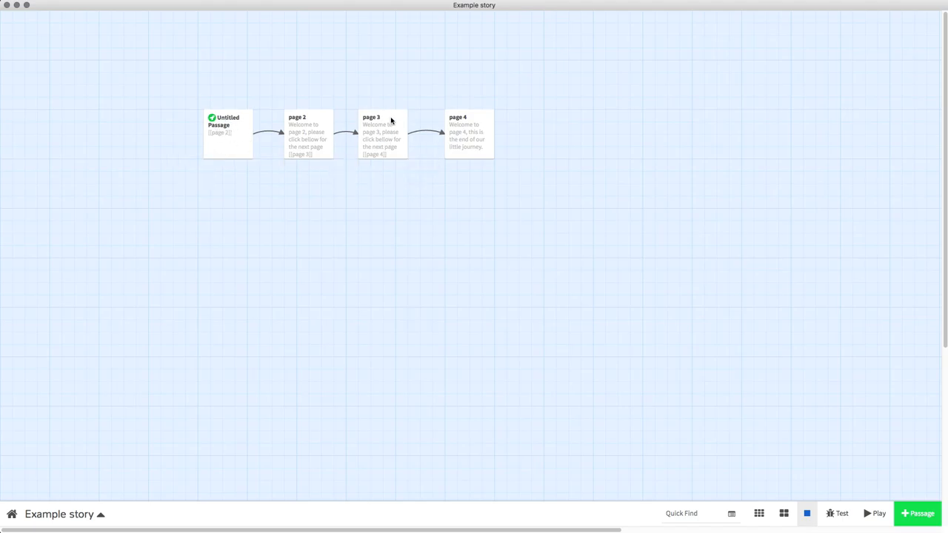
{"action": "mouse_move", "coordinate": [382, 252]}
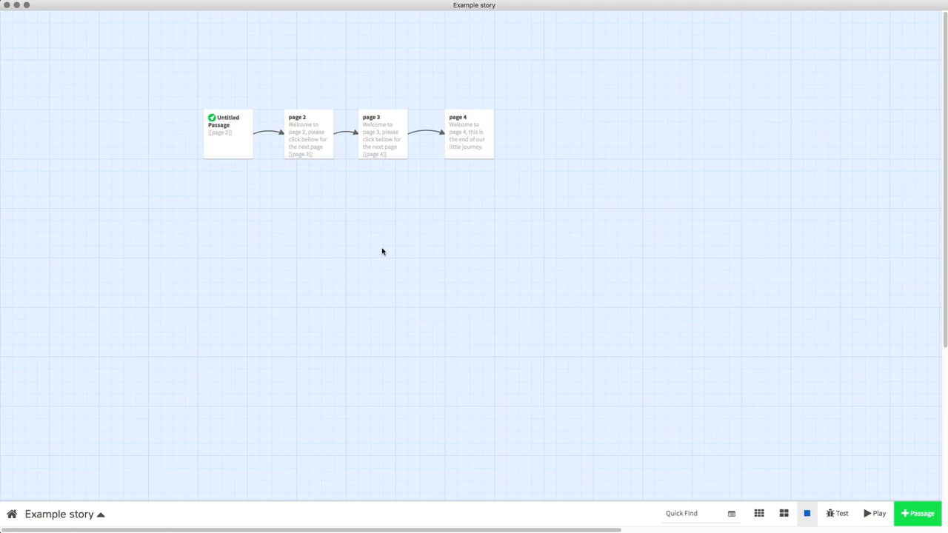
{"action": "left_click", "coordinate": [307, 133]}
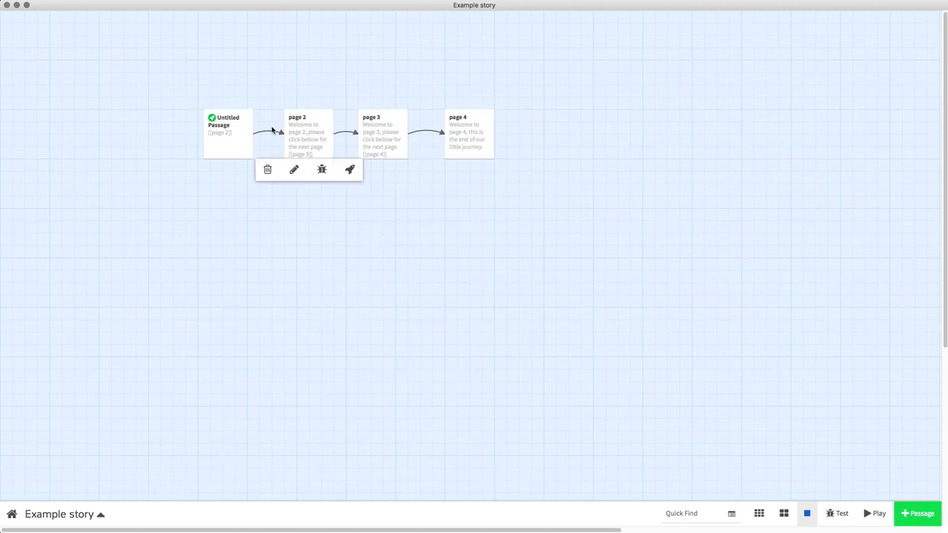
{"action": "left_click", "coordinate": [361, 201]}
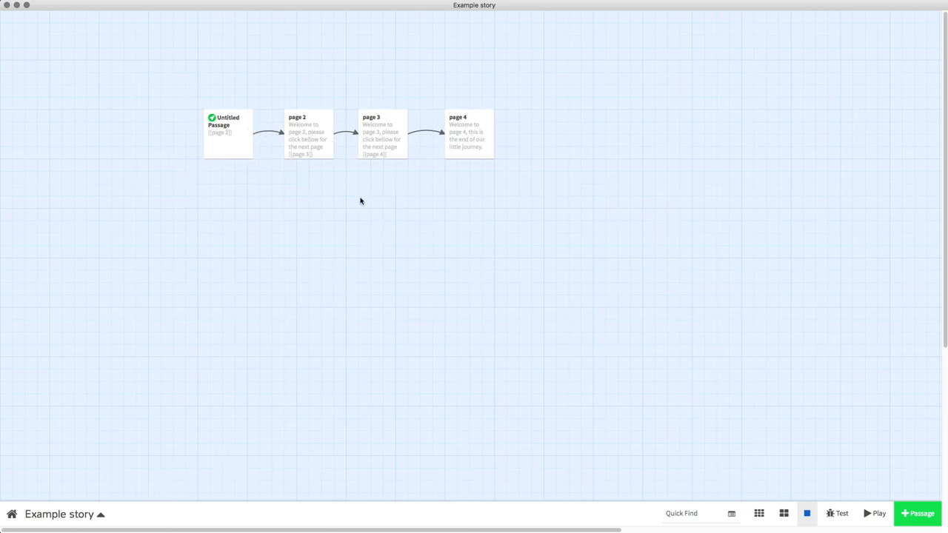
{"action": "mouse_move", "coordinate": [372, 193]}
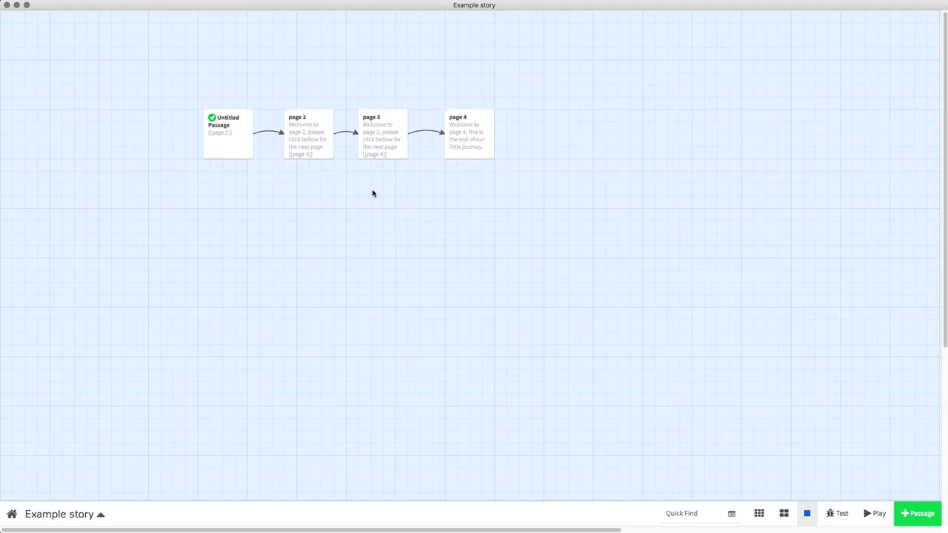
{"action": "mouse_move", "coordinate": [353, 154]}
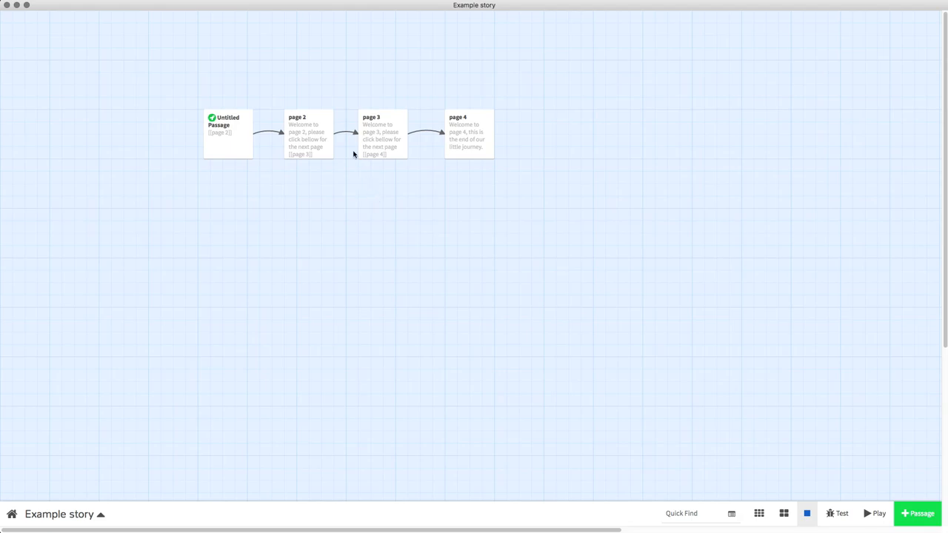
{"action": "left_click", "coordinate": [228, 133]}
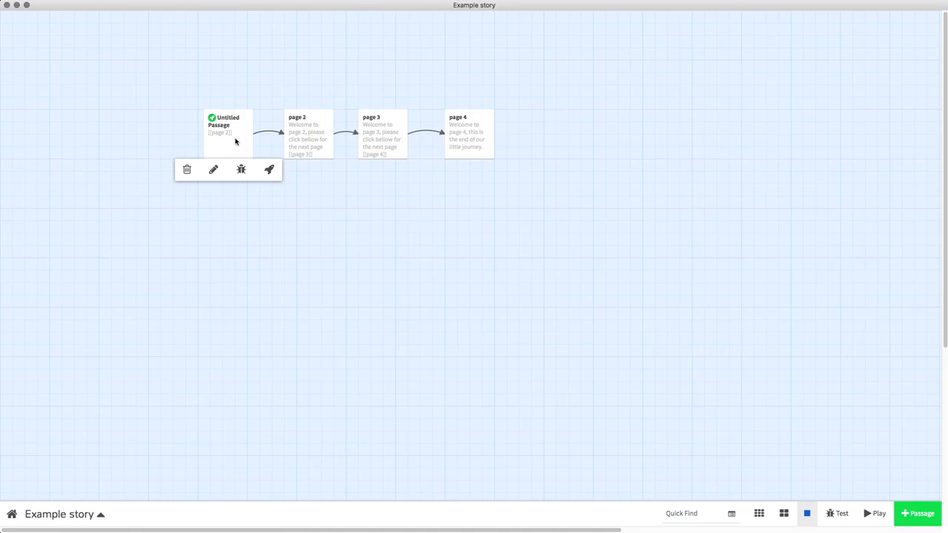
- Add a 'snow' tag to Untitled Passage, then reopen it to confirm the tag
{"action": "left_click", "coordinate": [213, 169]}
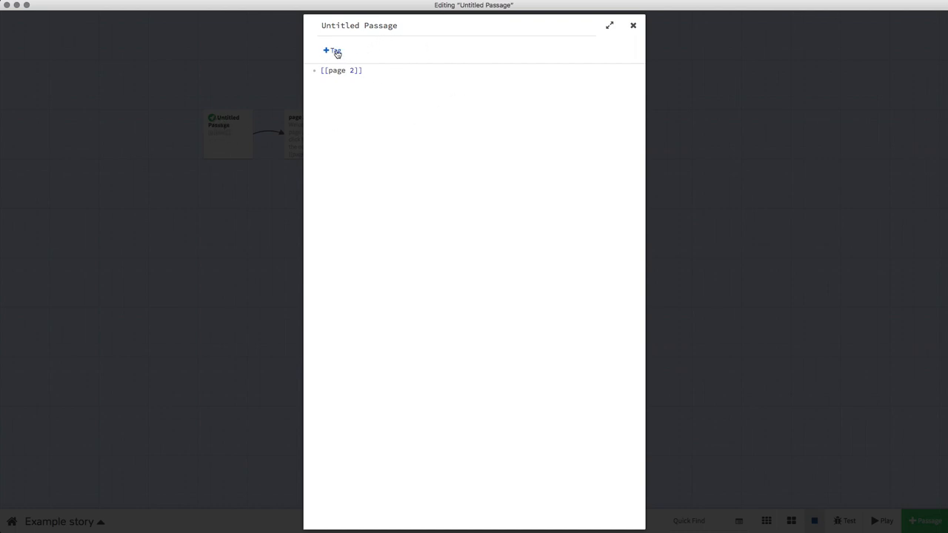
{"action": "left_click", "coordinate": [331, 50]}
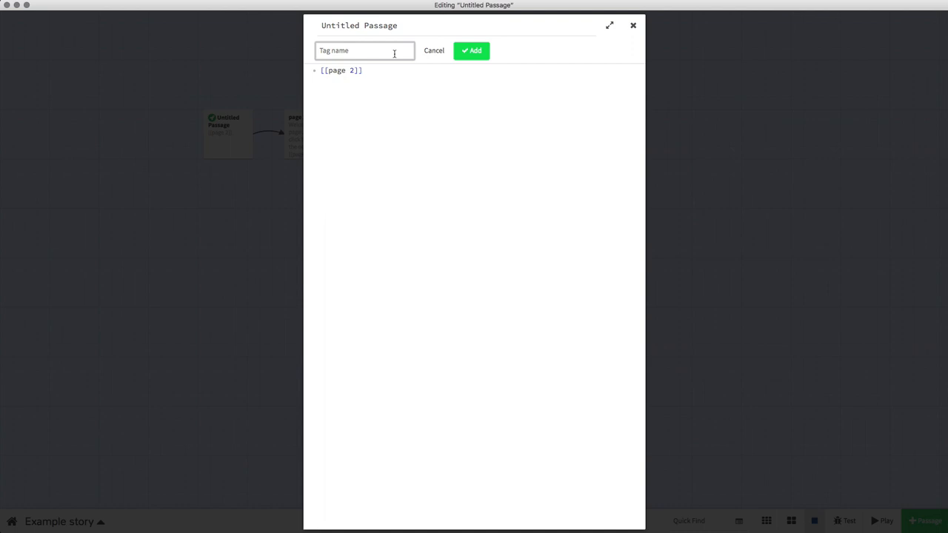
{"action": "left_click", "coordinate": [471, 50]}
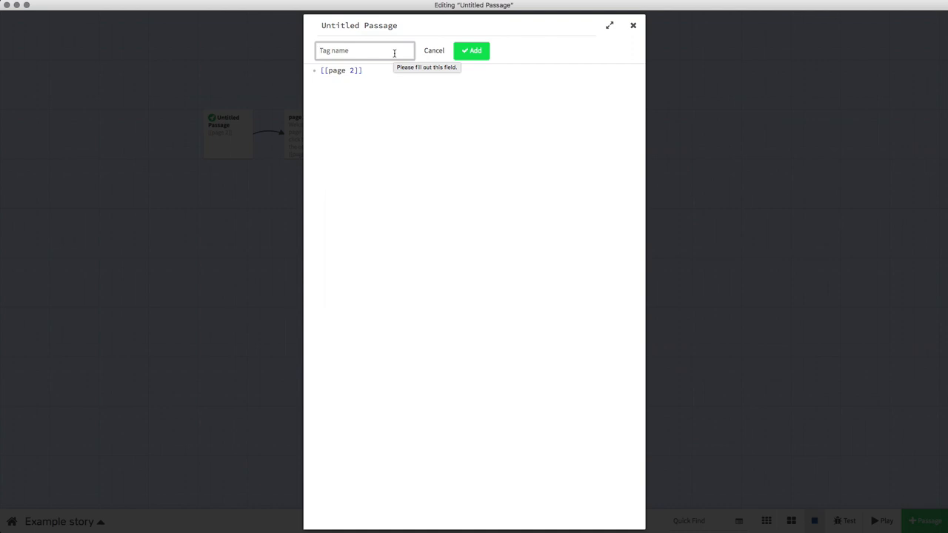
{"action": "type", "text": "snow"}
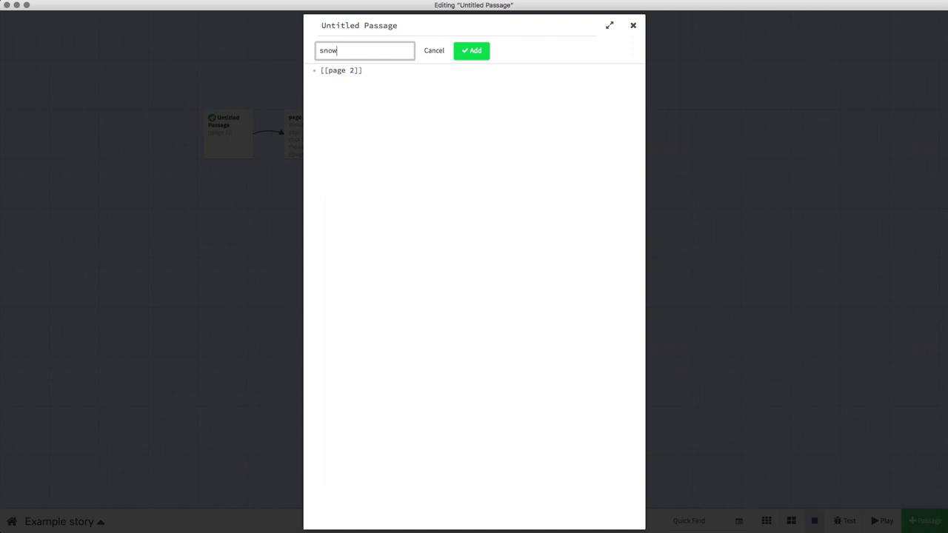
{"action": "left_click", "coordinate": [471, 50]}
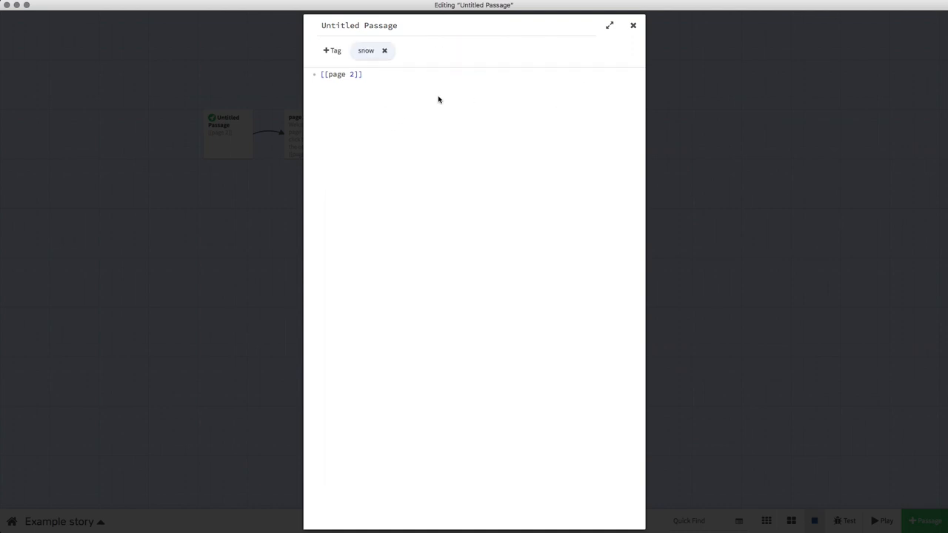
{"action": "left_click", "coordinate": [633, 25]}
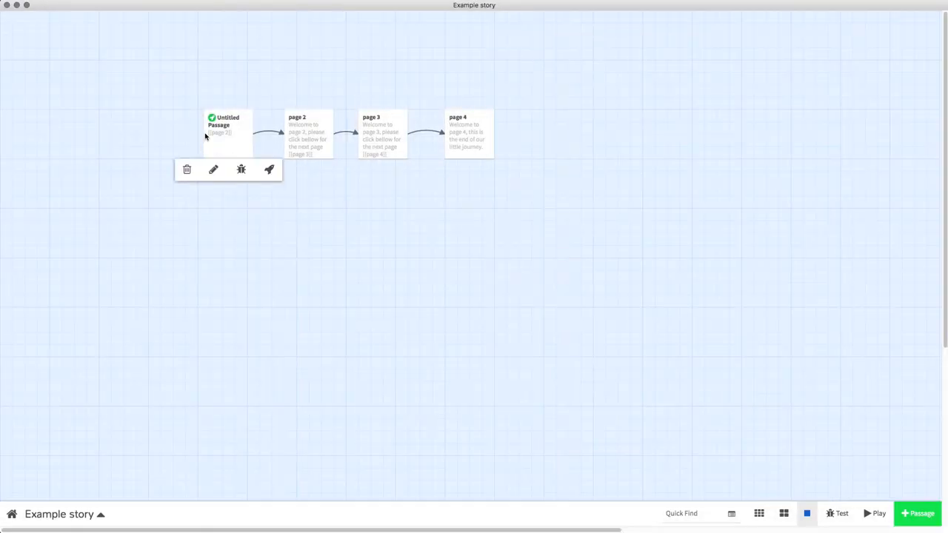
{"action": "left_click", "coordinate": [213, 170]}
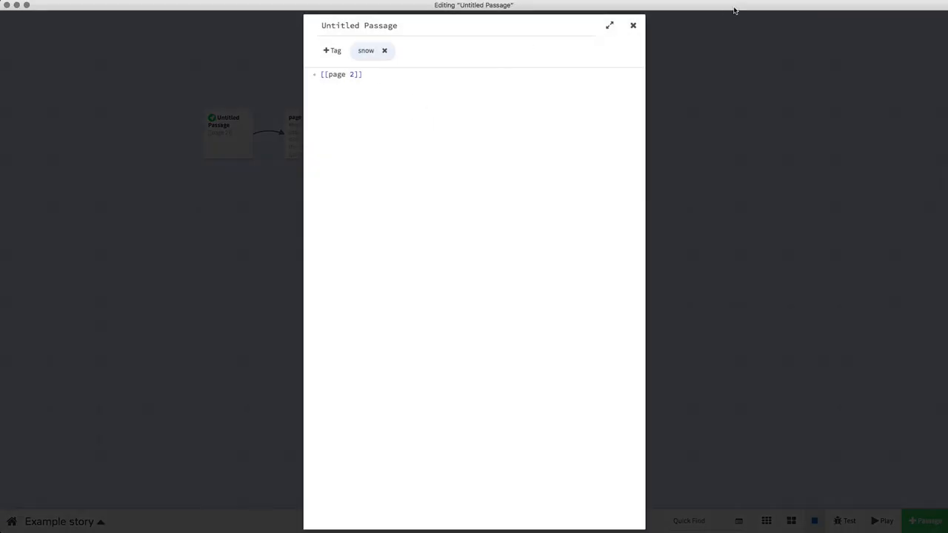
{"action": "left_click", "coordinate": [633, 25]}
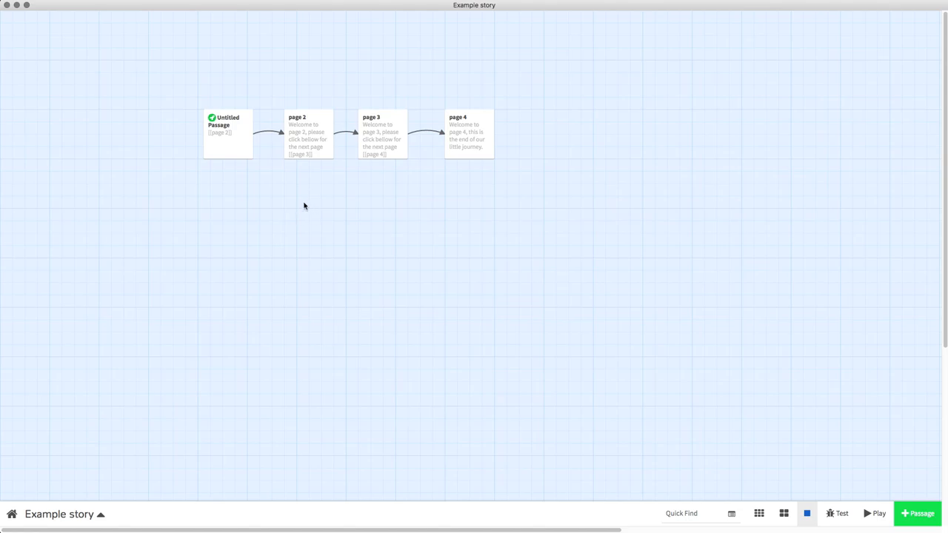
- Add a 'summer' tag to the page 3 passage and close its editor
{"action": "left_click", "coordinate": [469, 133]}
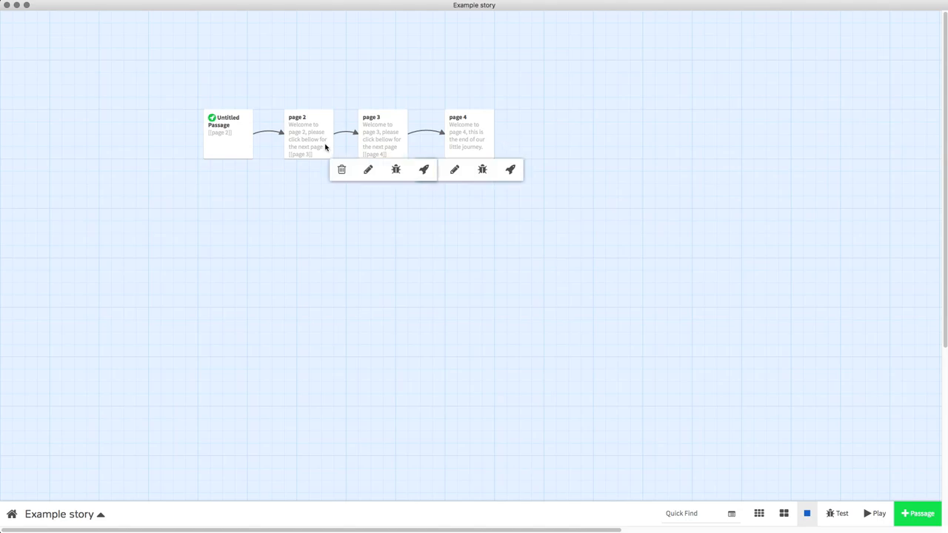
{"action": "left_click", "coordinate": [368, 169]}
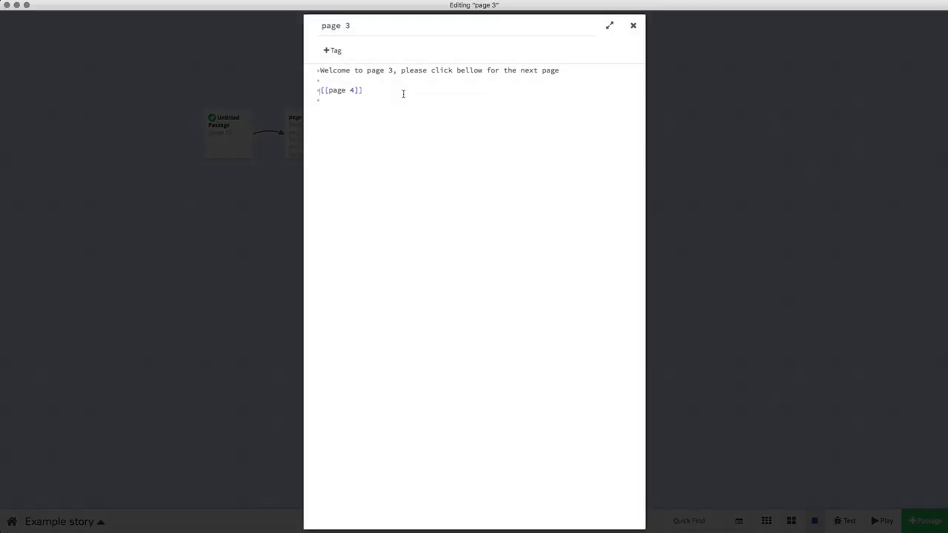
{"action": "left_click", "coordinate": [332, 50]}
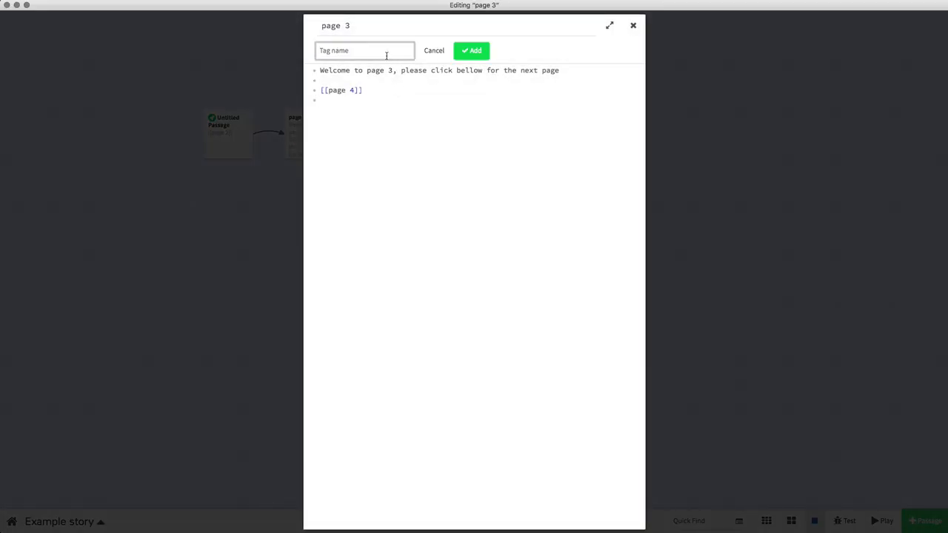
{"action": "type", "text": "summer"}
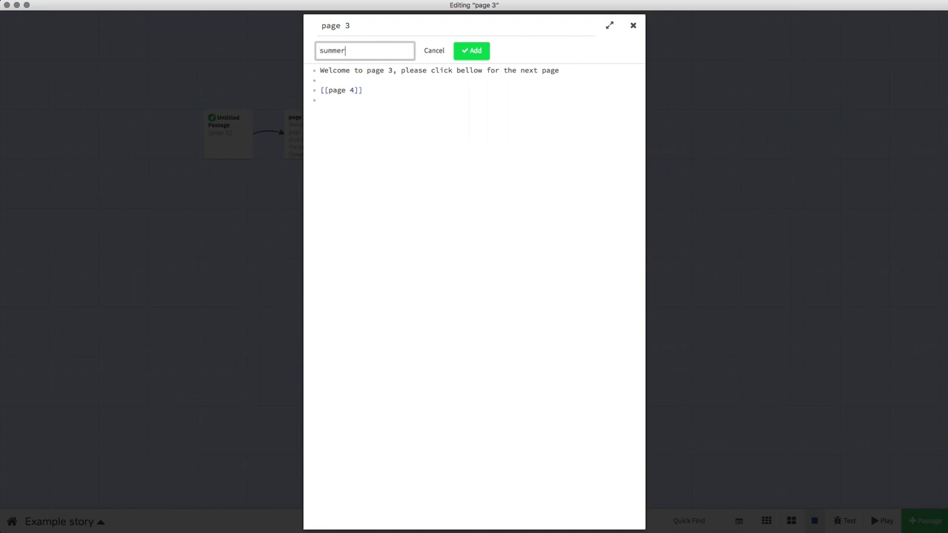
{"action": "left_click", "coordinate": [472, 50]}
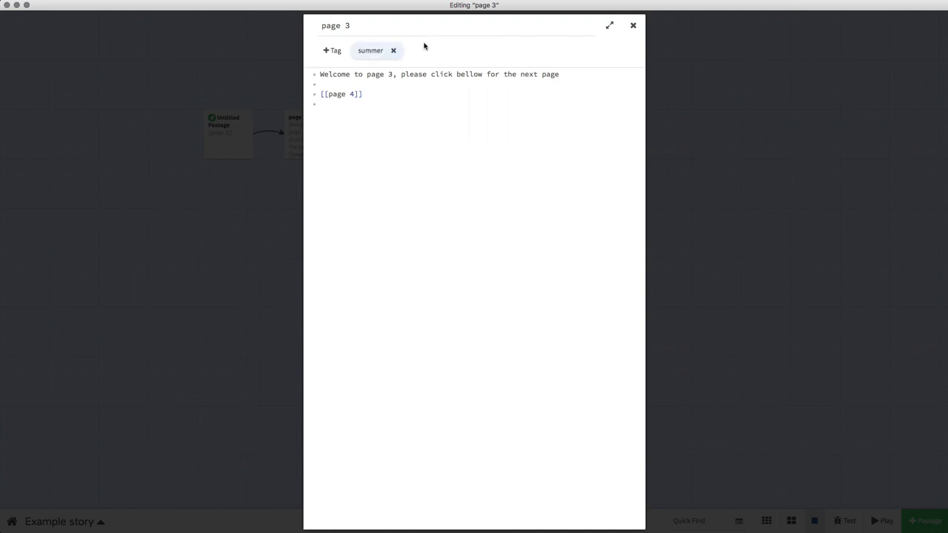
{"action": "left_click", "coordinate": [634, 25]}
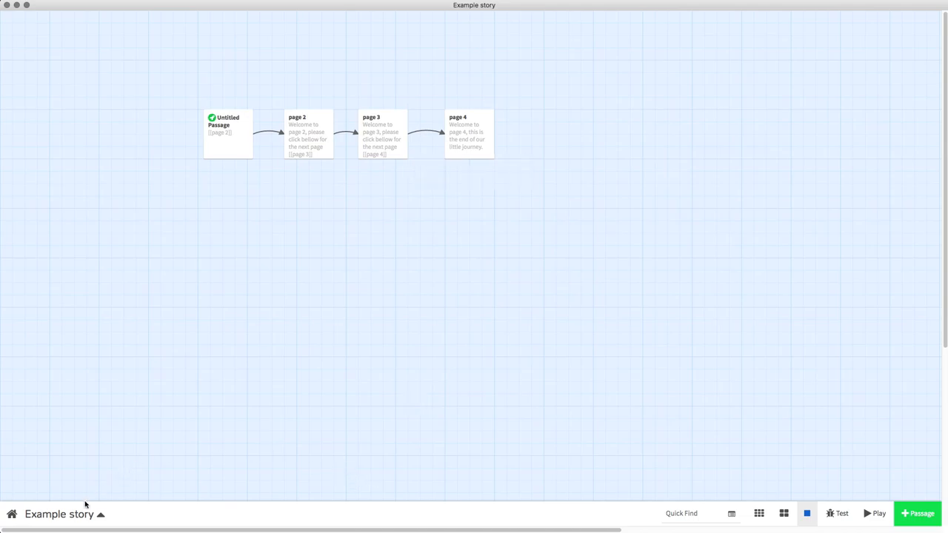
- Restrict the stylesheet's tw-story background rule with [tags="snow"]
{"action": "left_click", "coordinate": [59, 514]}
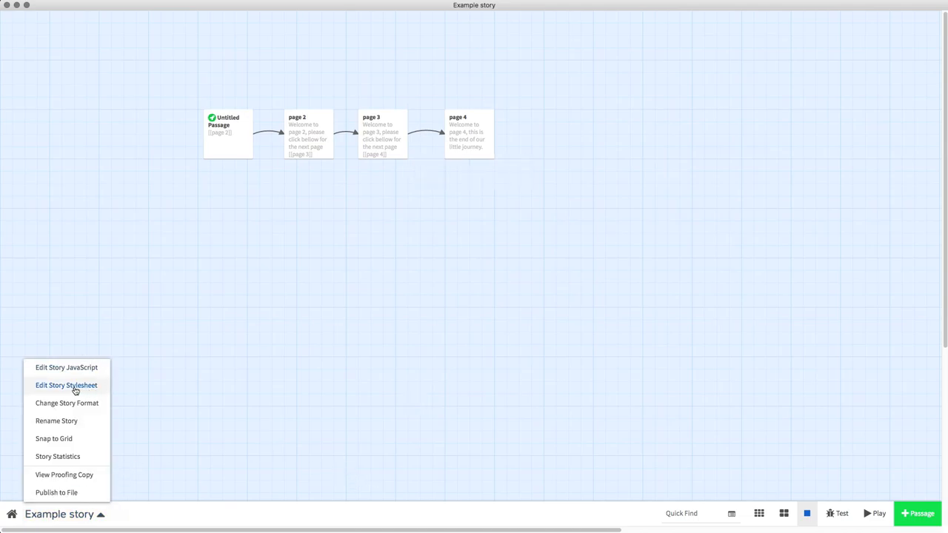
{"action": "left_click", "coordinate": [66, 385]}
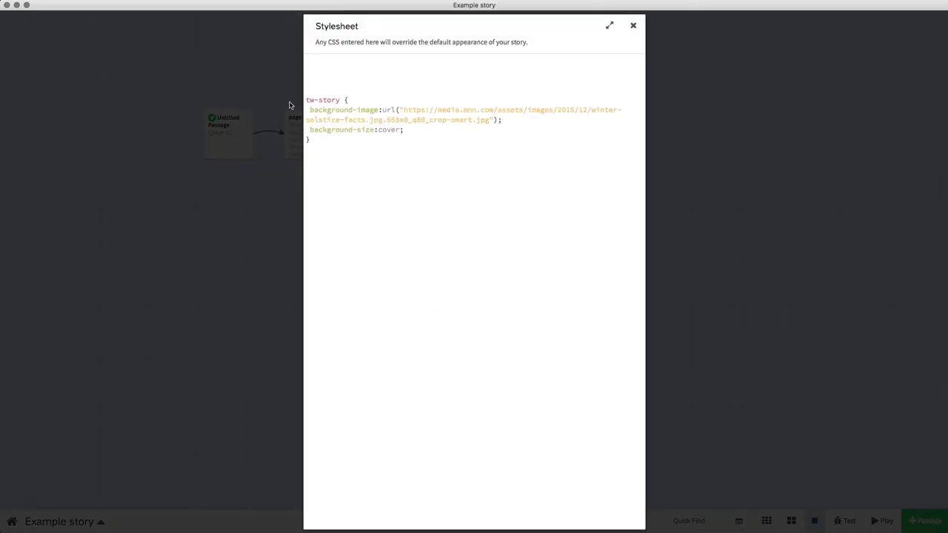
{"action": "left_click", "coordinate": [339, 100]}
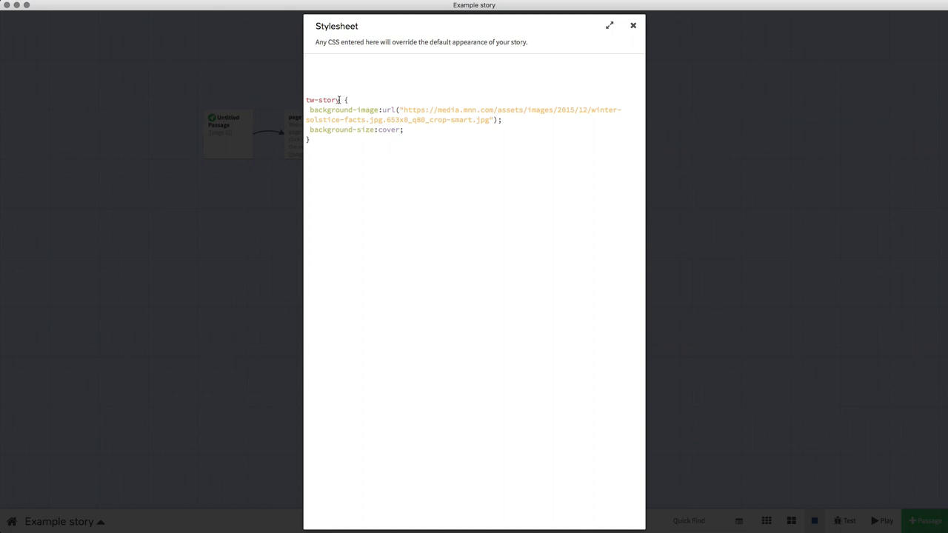
{"action": "mouse_move", "coordinate": [396, 169]}
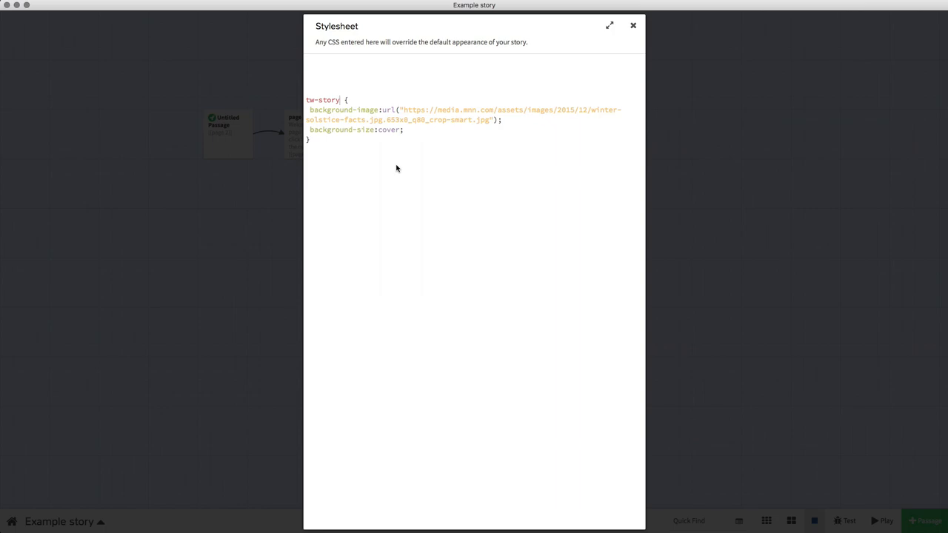
{"action": "mouse_move", "coordinate": [514, 177]}
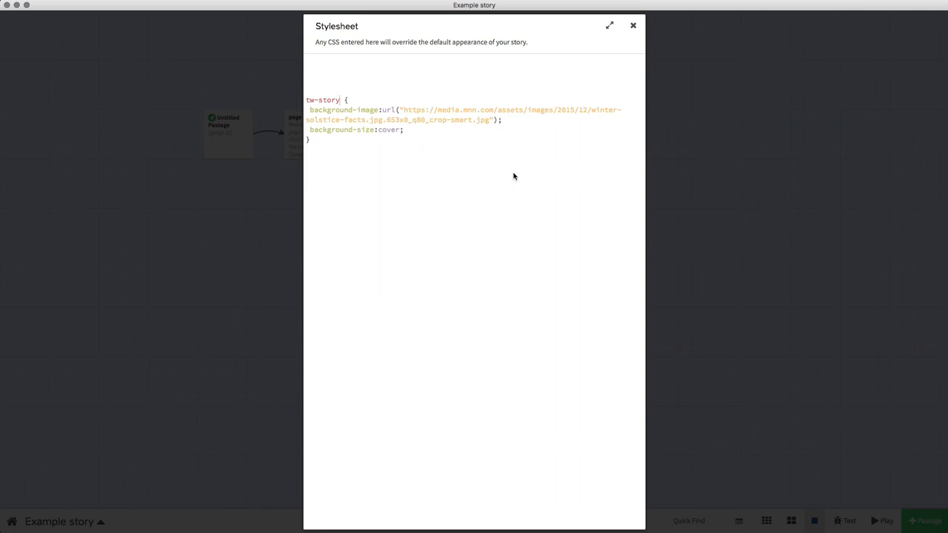
{"action": "type", "text": "[tags=\"snow\"]"}
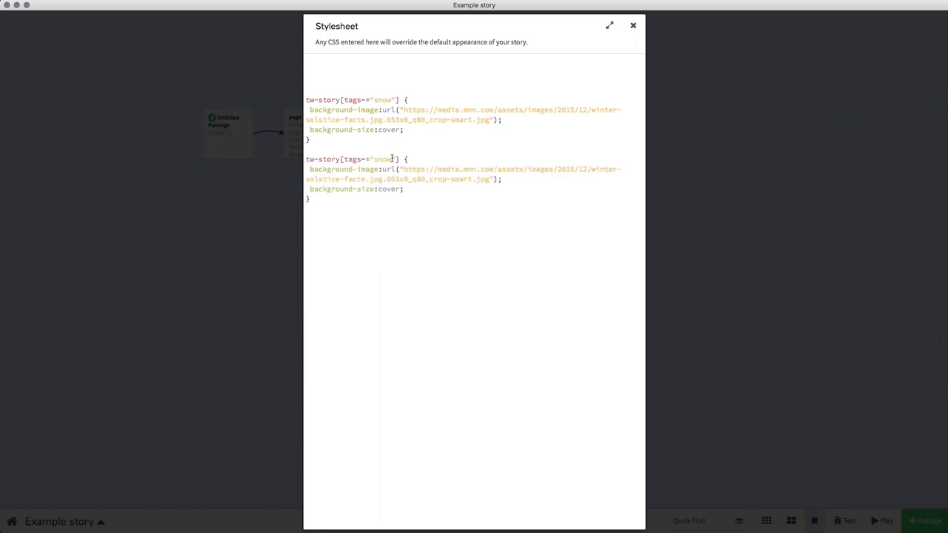
- Rename the second rule's tag to summer and delete its winter image address
{"action": "double_click", "coordinate": [383, 160]}
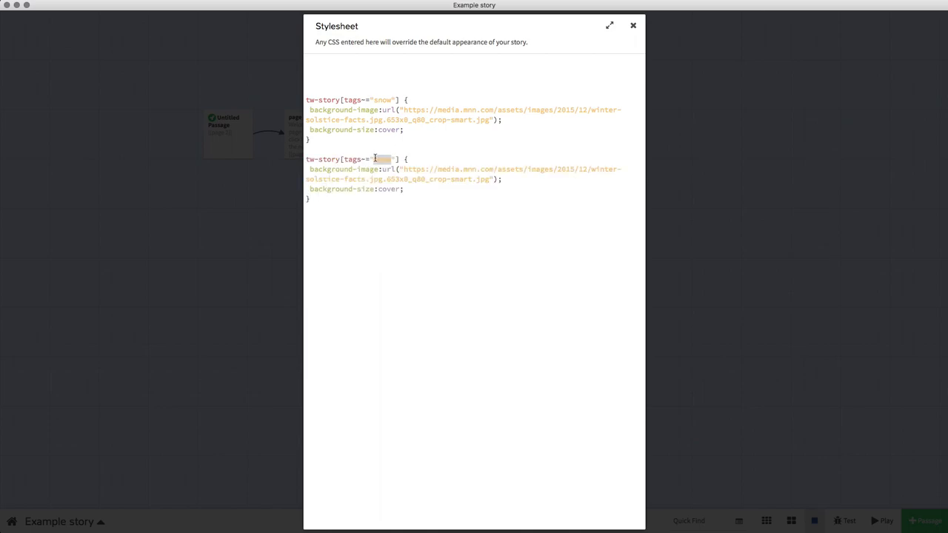
{"action": "type", "text": "summer"}
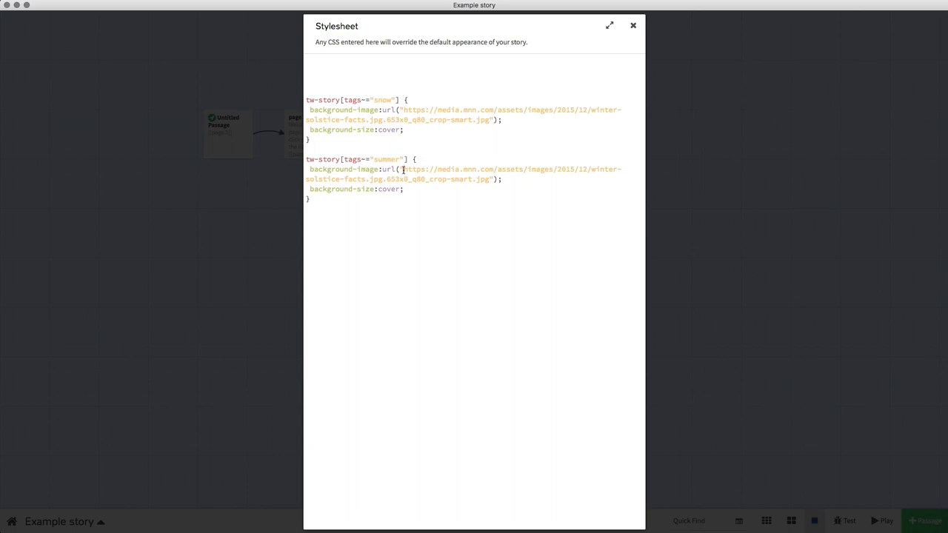
{"action": "left_click_drag", "start_coordinate": [402, 169], "coordinate": [487, 179]}
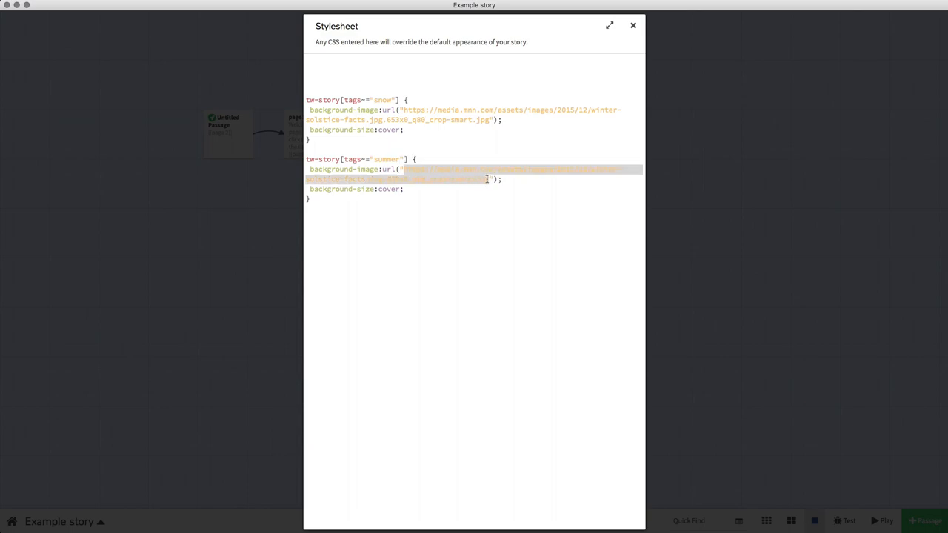
{"action": "key", "text": "Delete"}
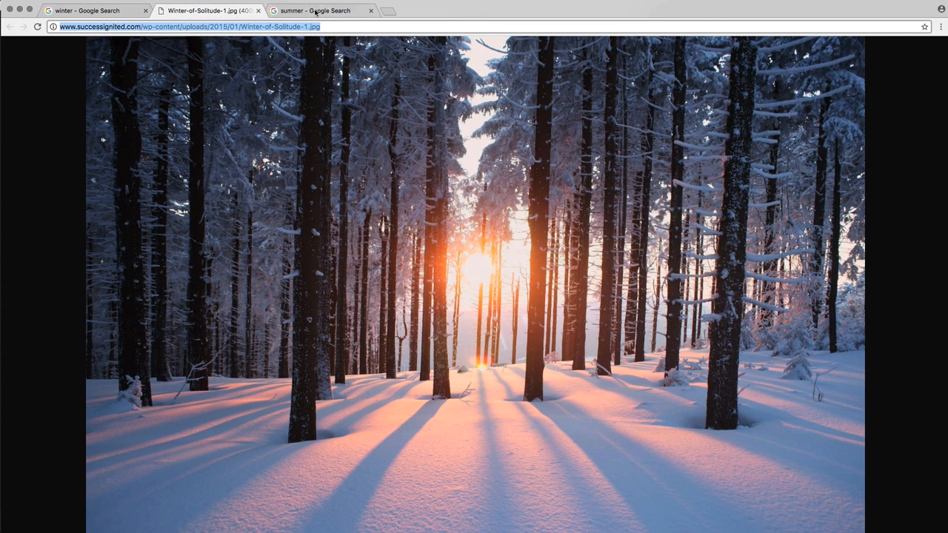
- Switch to the summer image results and grab the beach photo's address
{"action": "left_click", "coordinate": [319, 10]}
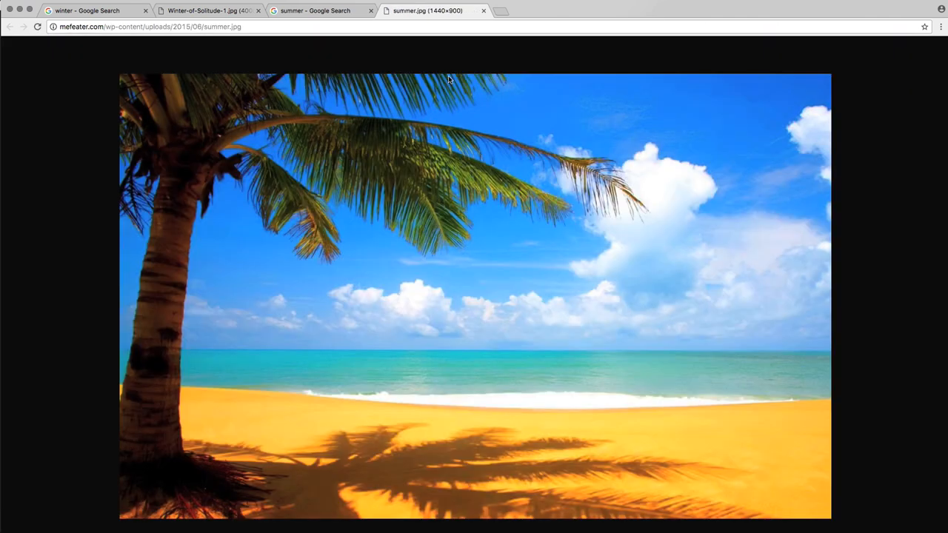
{"action": "left_click", "coordinate": [311, 27]}
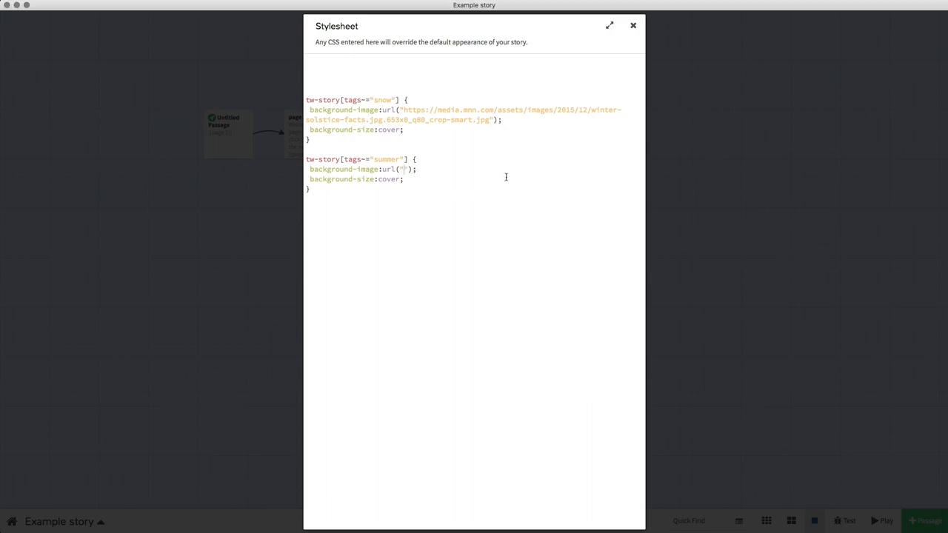
{"action": "type", "text": "http://mefeater.com/wp-content/uploads/2015/06/summer.jpg"}
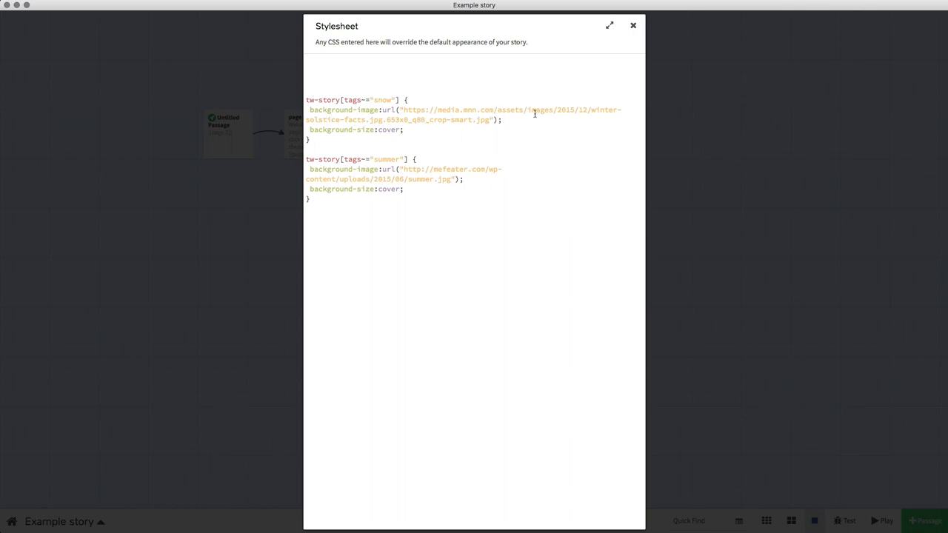
{"action": "mouse_move", "coordinate": [339, 177]}
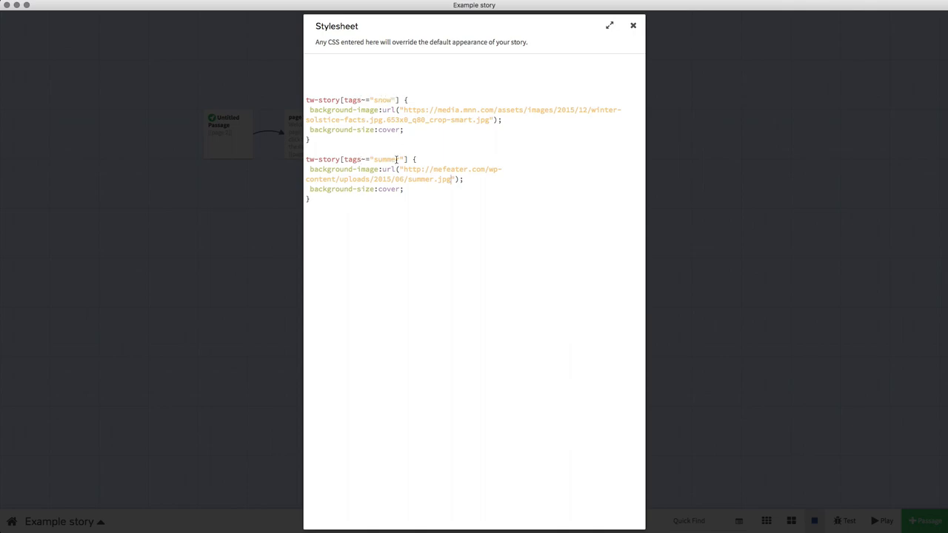
{"action": "left_click", "coordinate": [633, 25]}
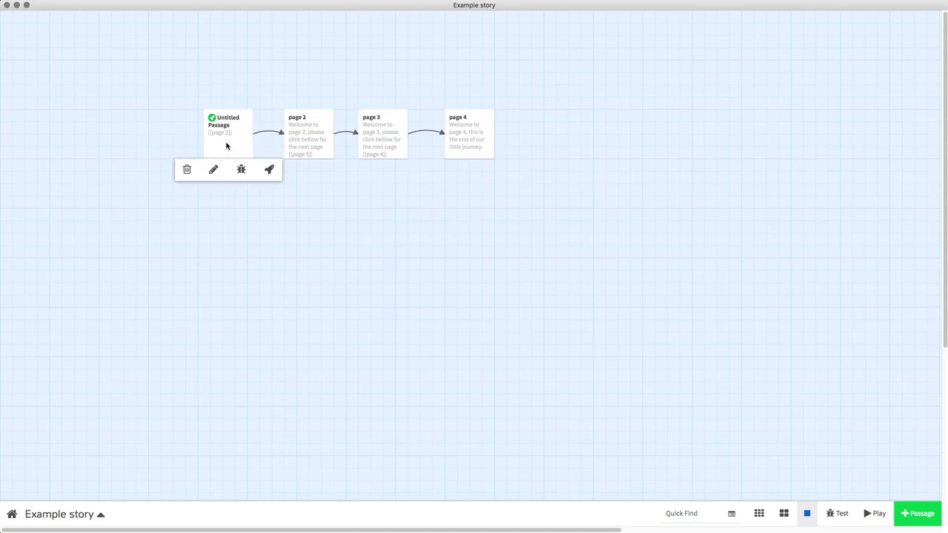
- Clear the map selection, play the story, and follow the link to page 2
{"action": "left_click", "coordinate": [382, 133]}
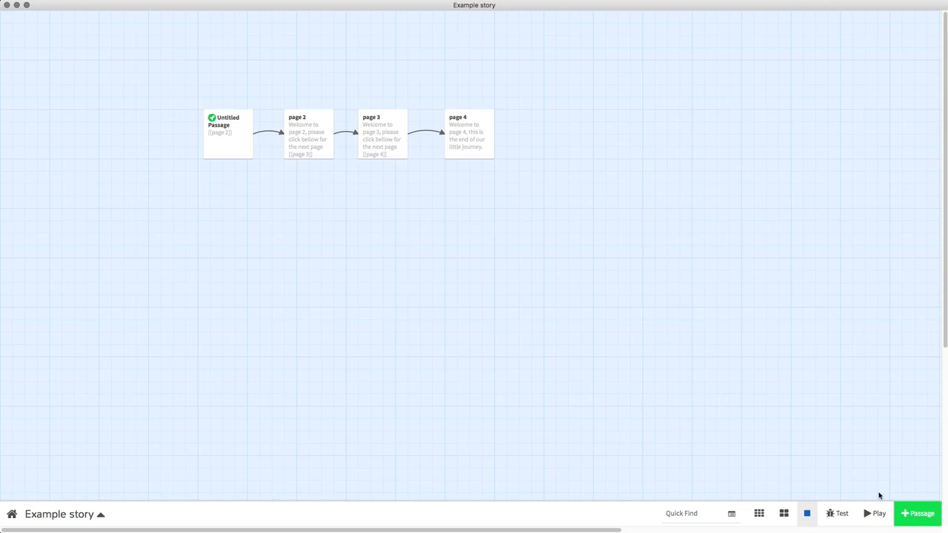
{"action": "left_click", "coordinate": [876, 513]}
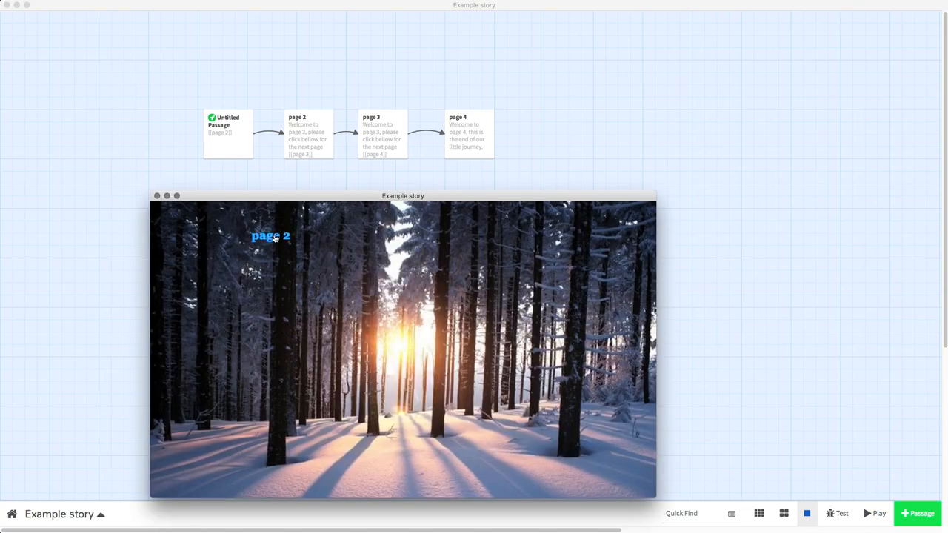
{"action": "left_click", "coordinate": [271, 236]}
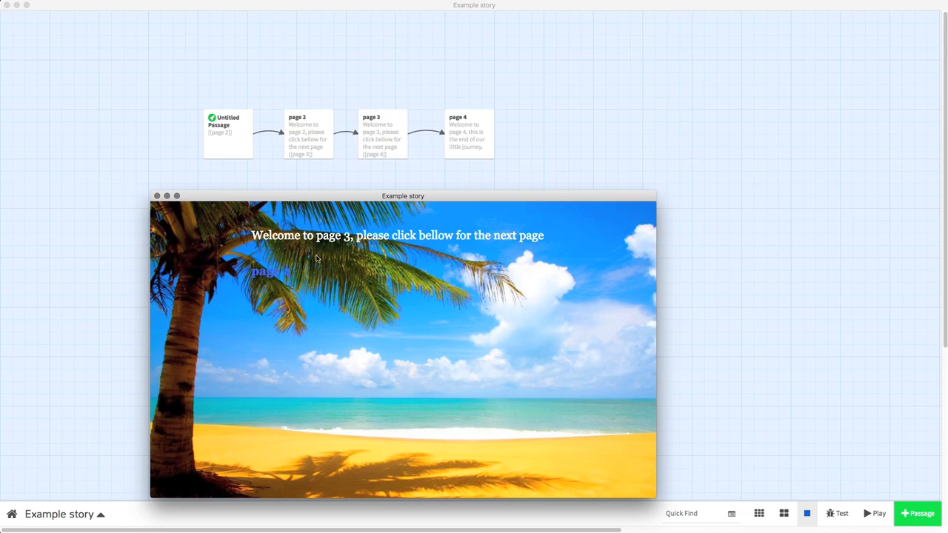
{"action": "mouse_move", "coordinate": [438, 309]}
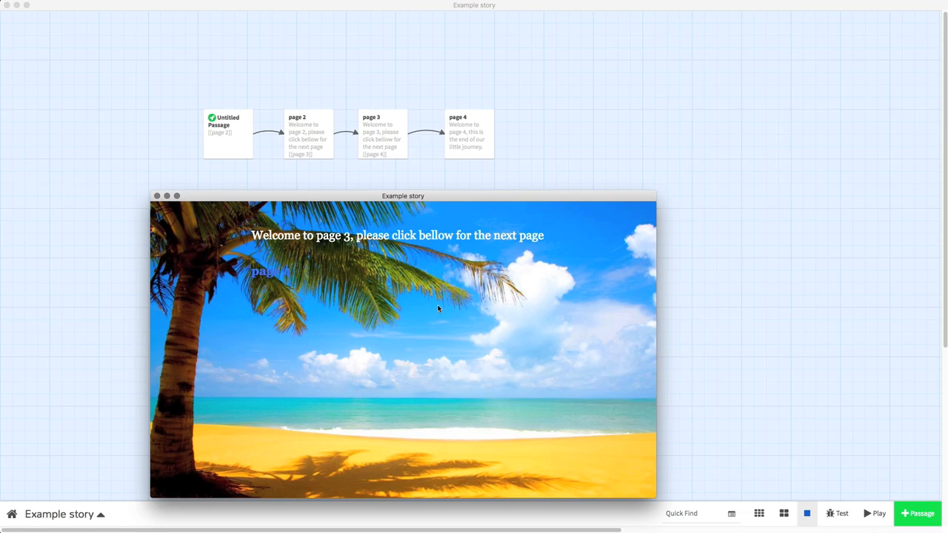
{"action": "mouse_move", "coordinate": [174, 189]}
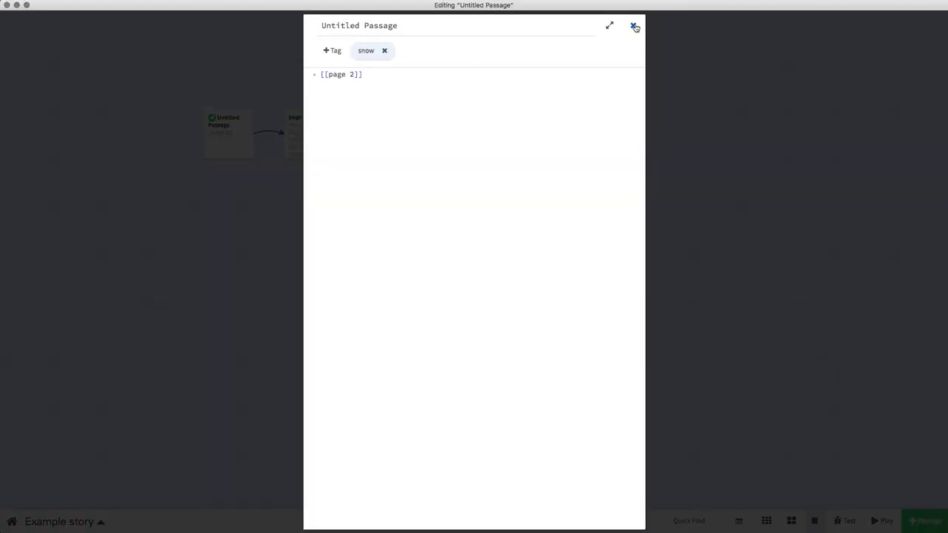
- Close the Untitled Passage editor and bring up the story stylesheet
{"action": "left_click", "coordinate": [635, 26]}
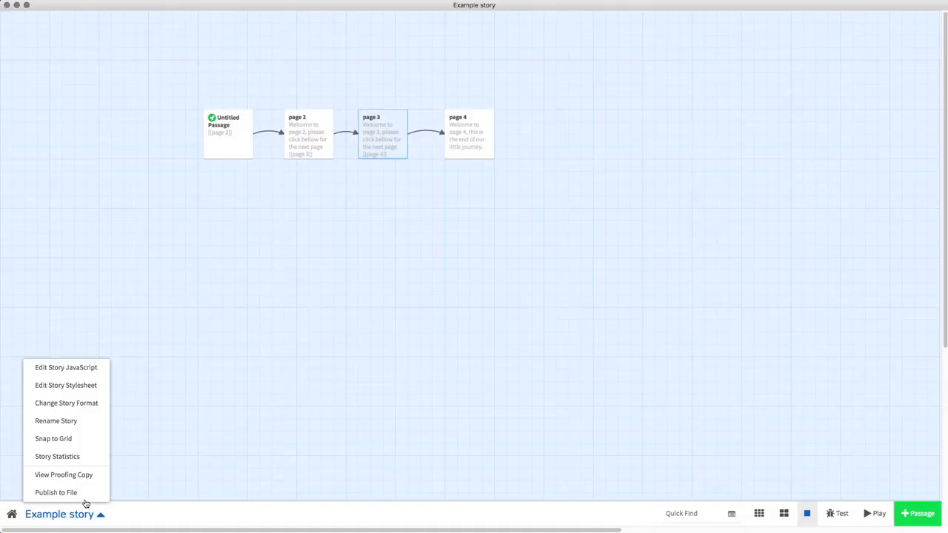
{"action": "left_click", "coordinate": [66, 386]}
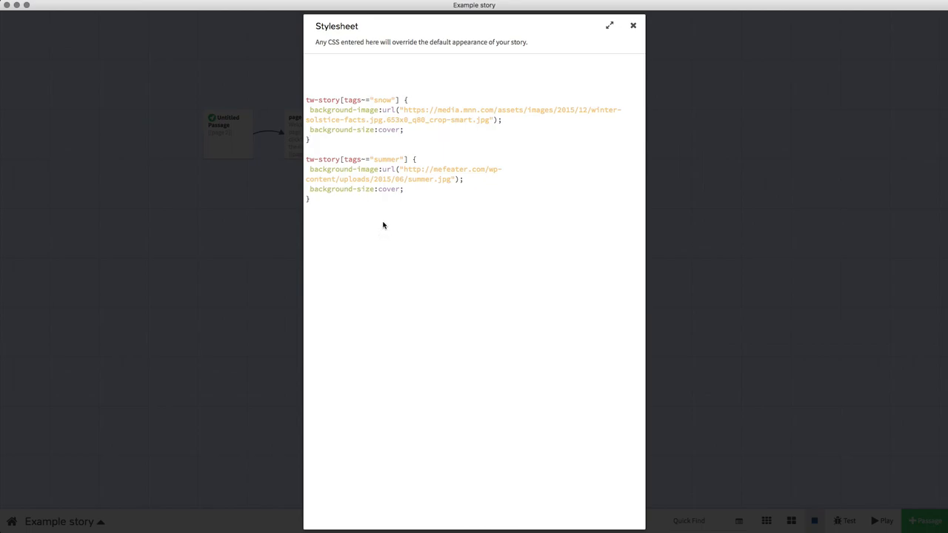
{"action": "mouse_move", "coordinate": [414, 243]}
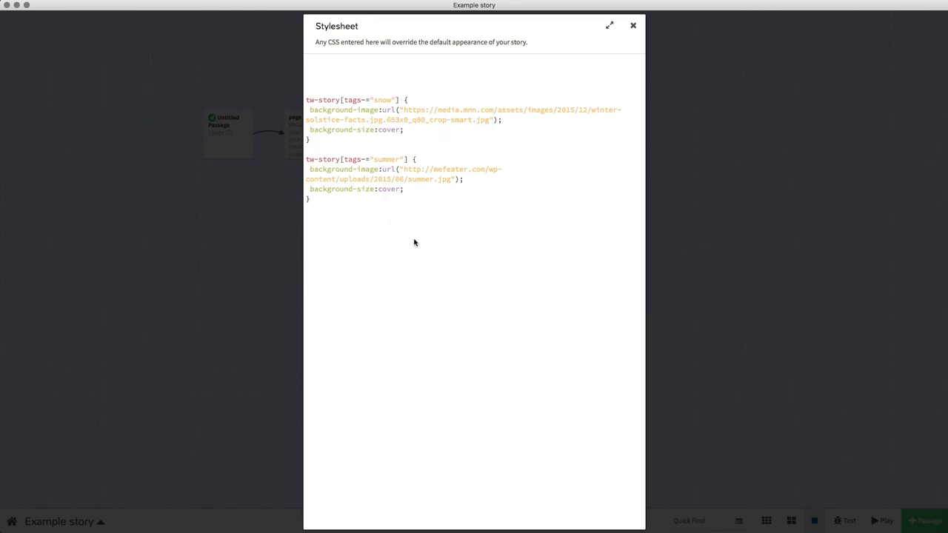